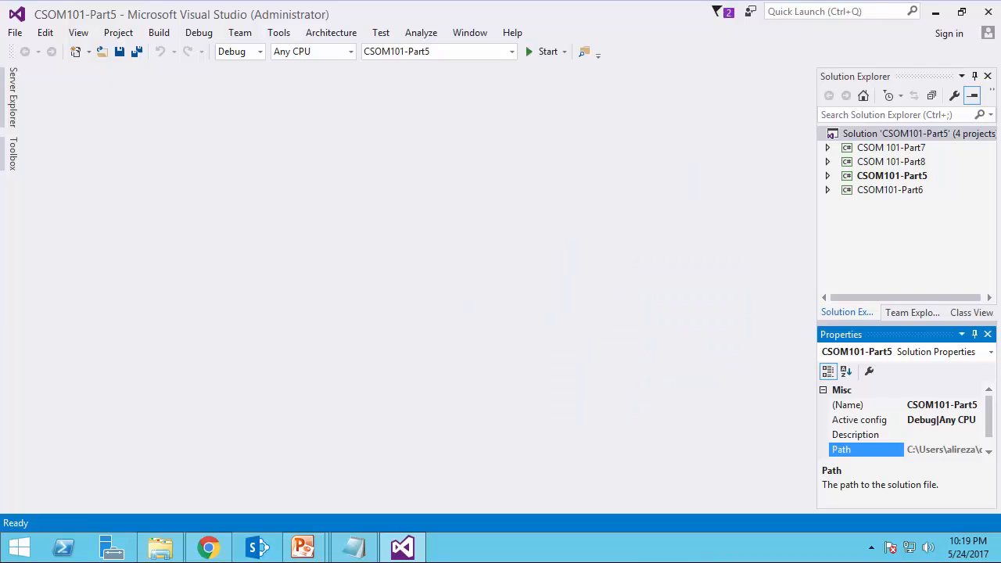
- Add a Windows Forms Application project named CSOM101-Part10 to the solution
right_click(920, 133)
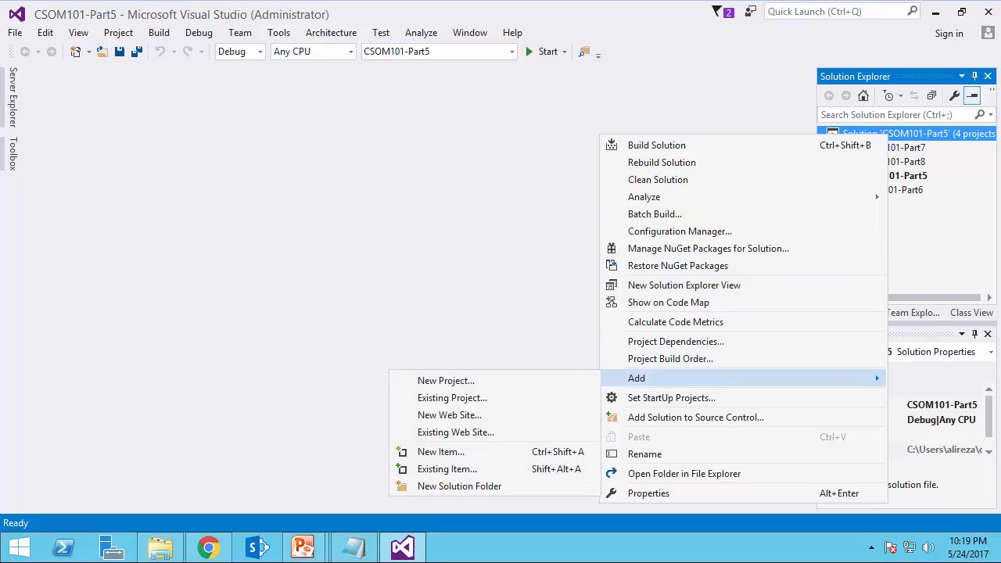
click(446, 380)
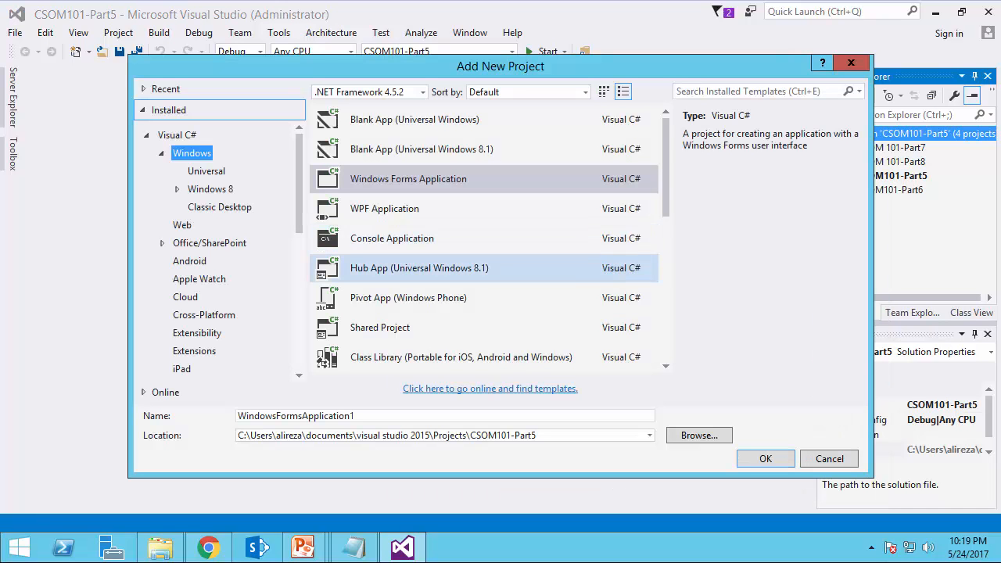
click(407, 179)
text(C)
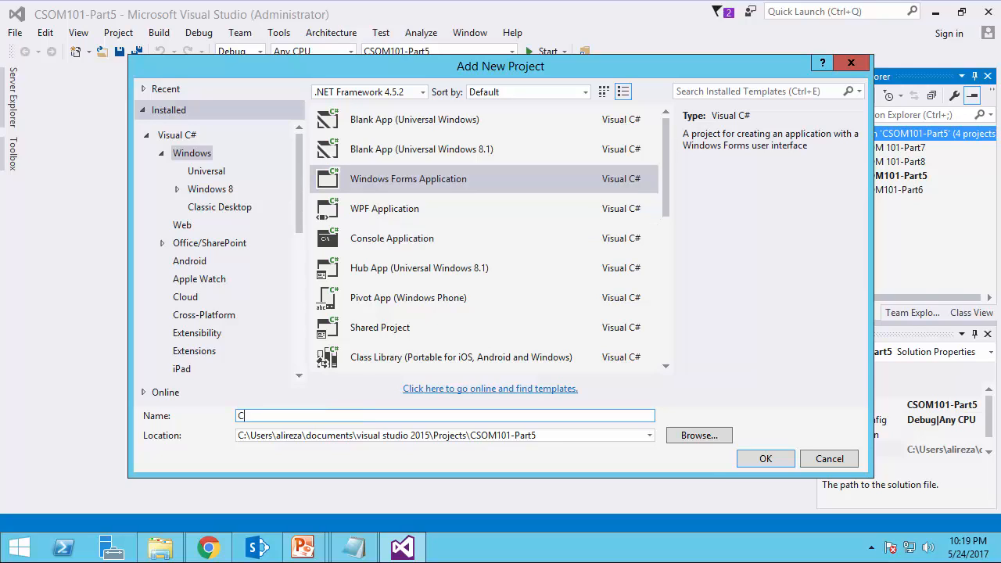
text(SOM101)
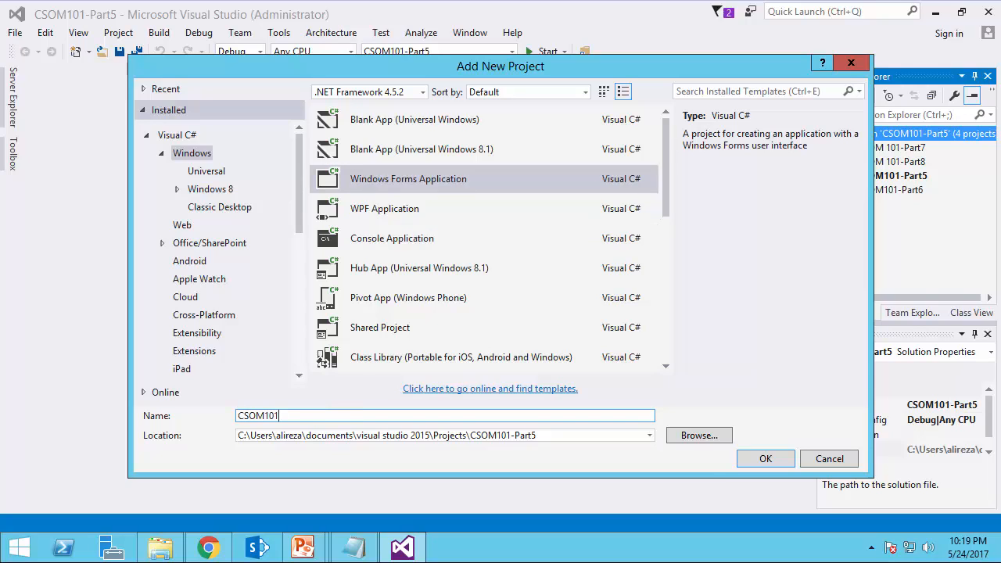
text(-Part)
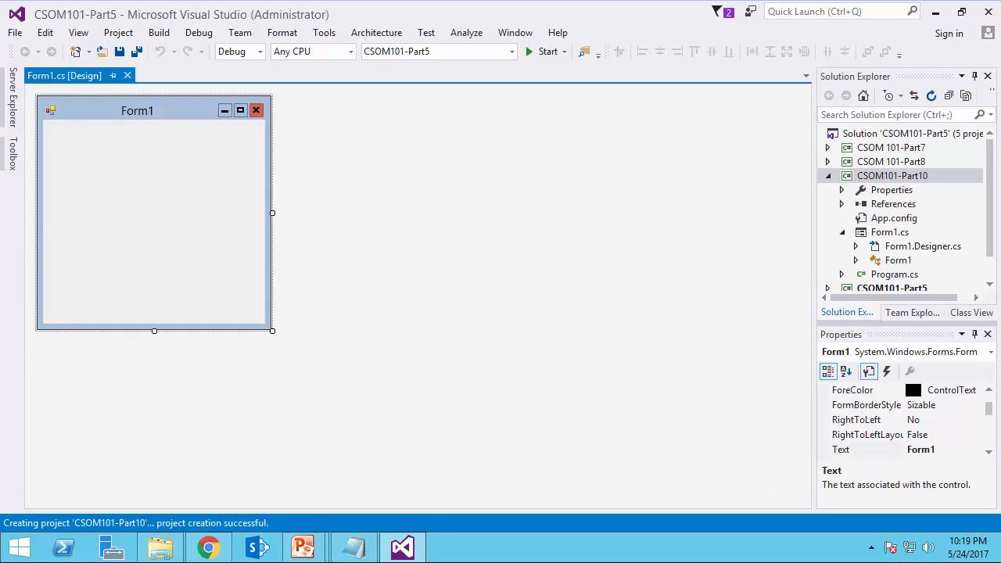
- Reference Microsoft.SharePoint.Client and Microsoft.SharePoint.Client.Runtime DLLs in CSOM101-Part10
right_click(892, 175)
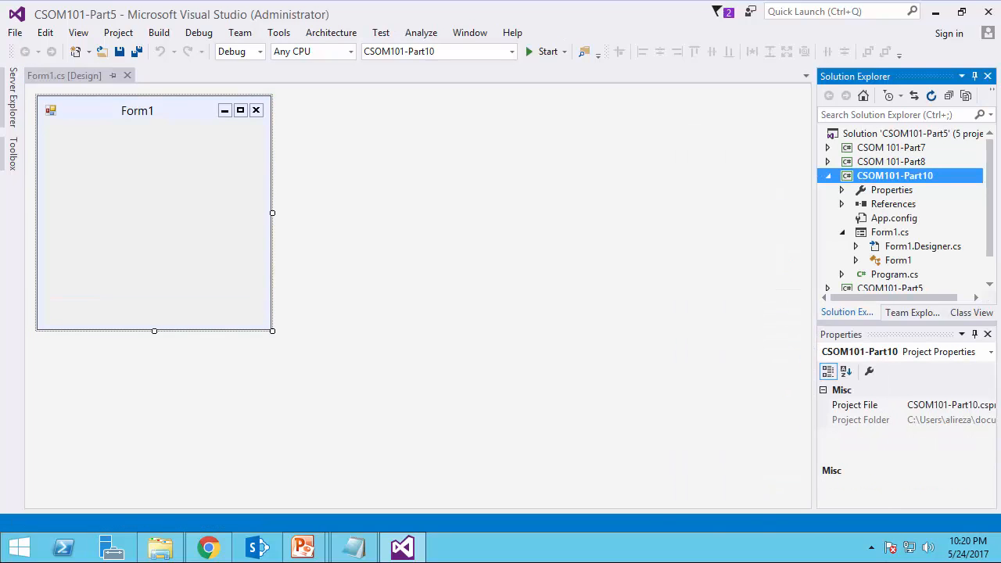
right_click(893, 203)
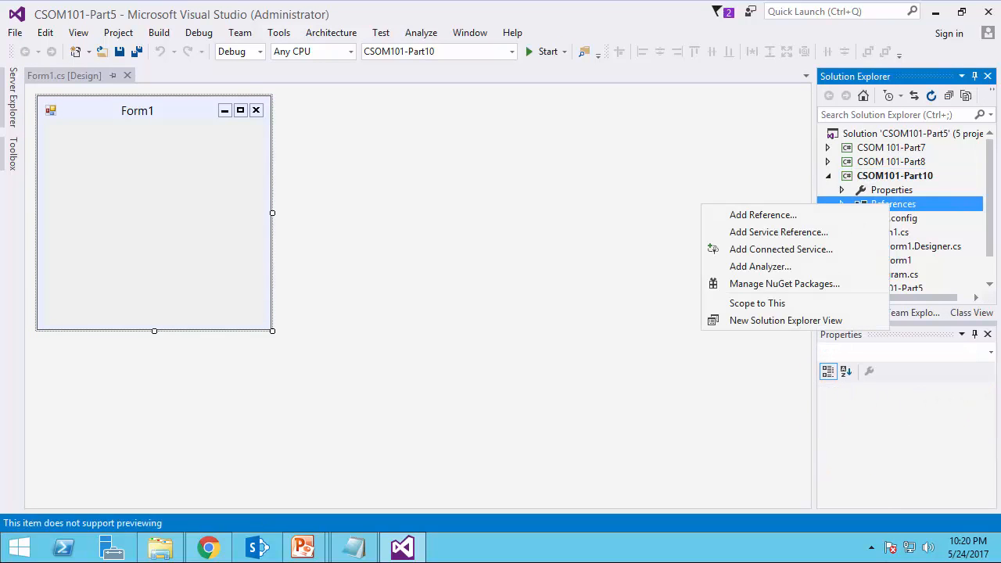
click(764, 215)
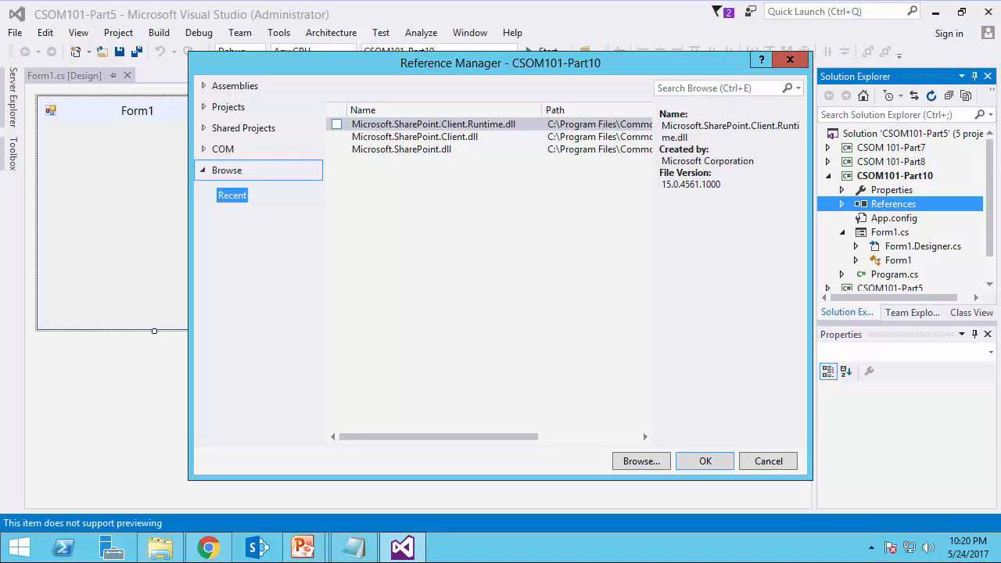
click(336, 124)
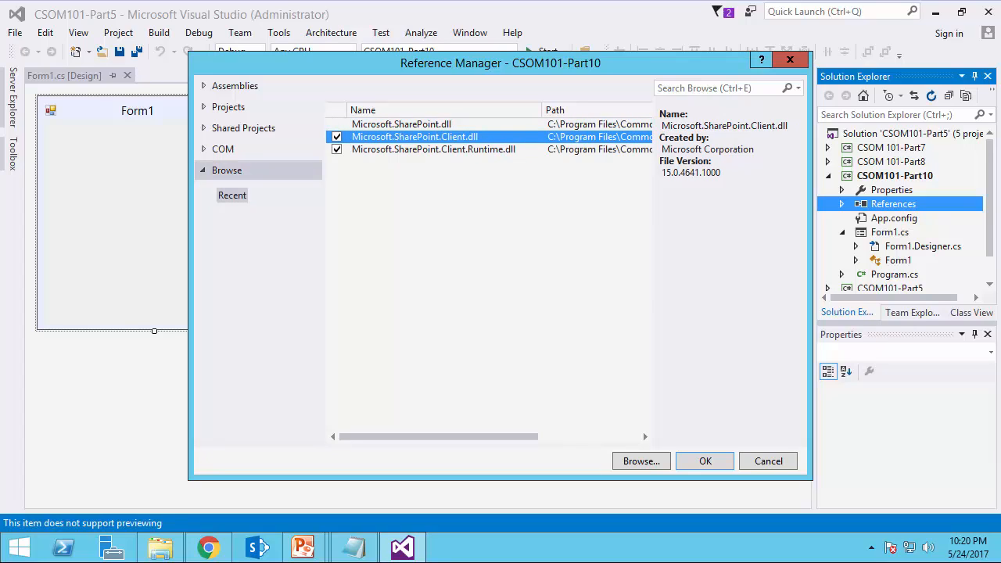
click(704, 460)
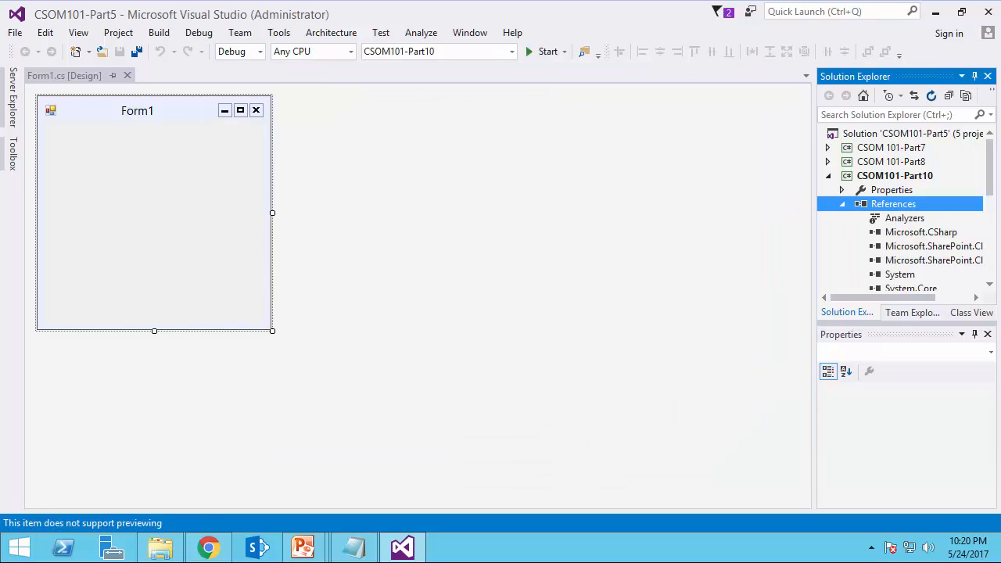
- Add using Microsoft.SharePoint.Client to Form1.cs and qualify the base class as System.Windows.Forms.Form
click(154, 220)
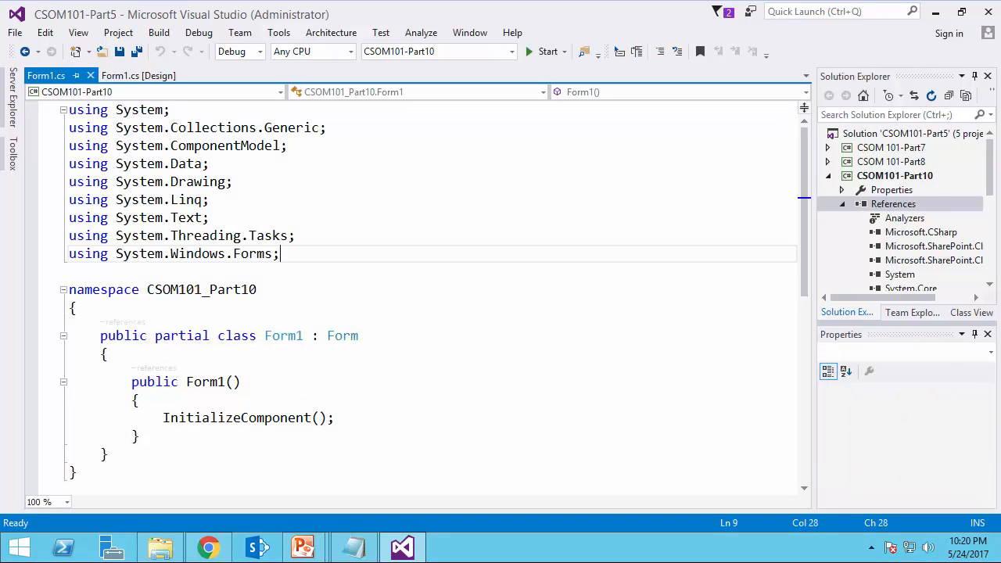
text(u)
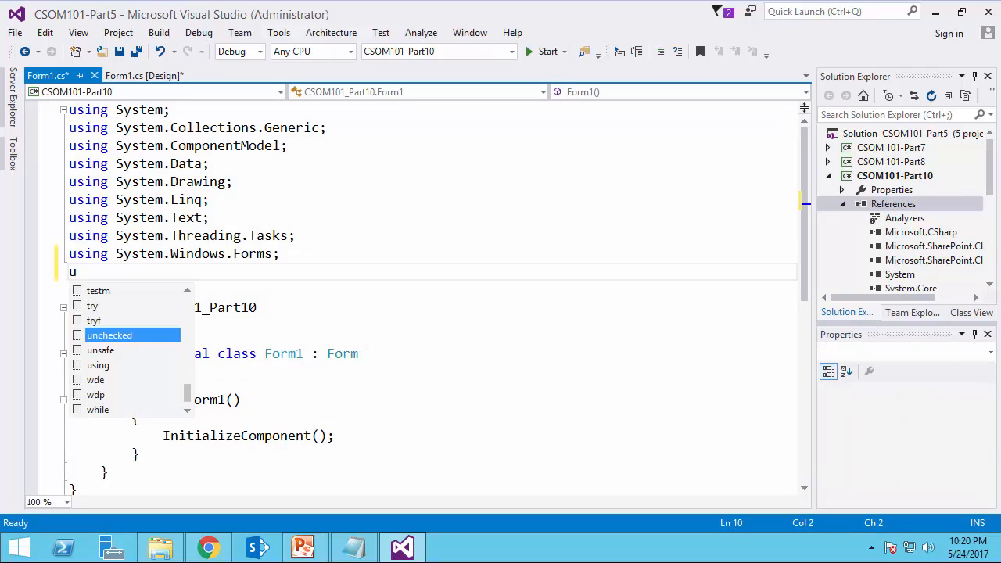
text(sing M)
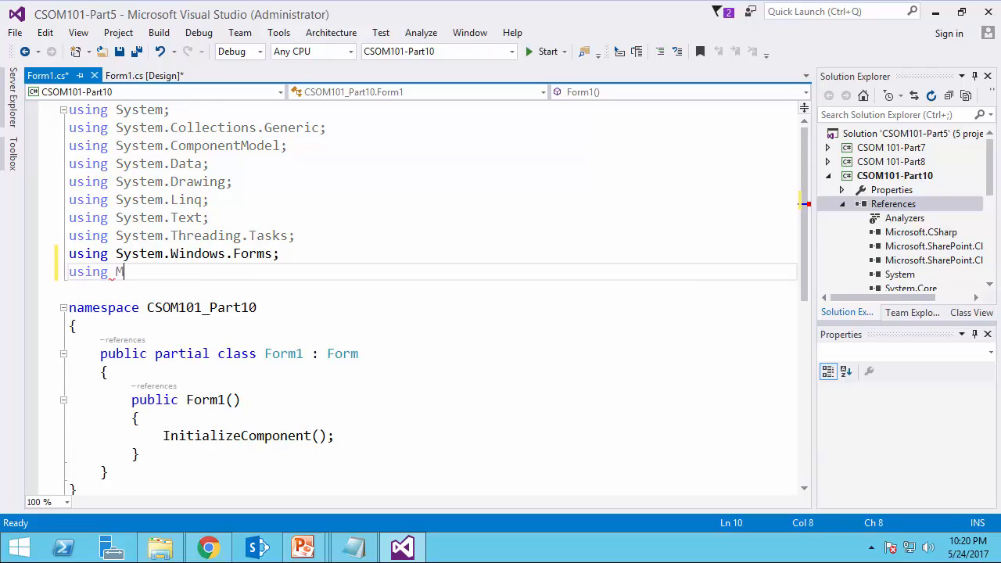
text(icrosoft.sh)
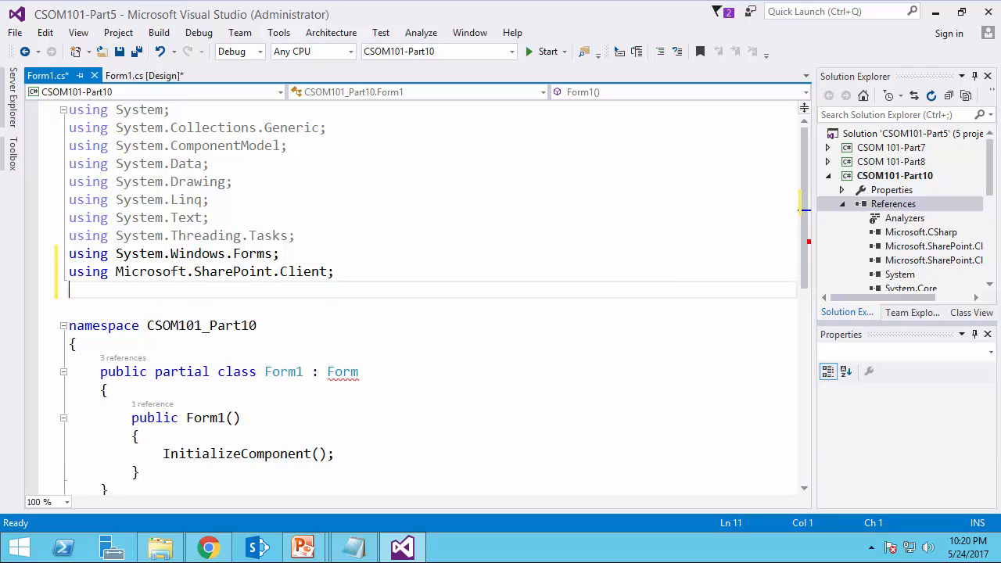
mouse_move(343, 373)
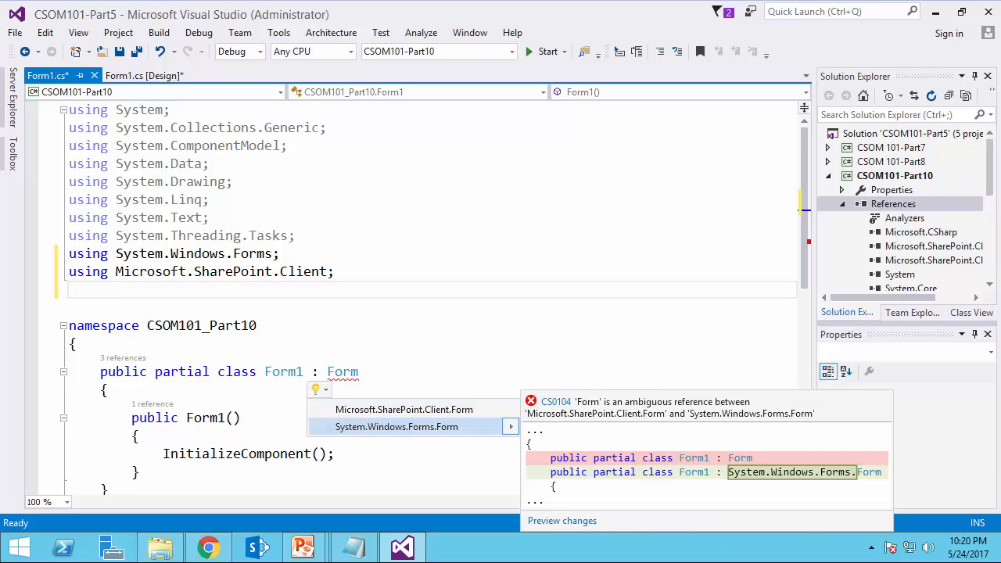
click(398, 426)
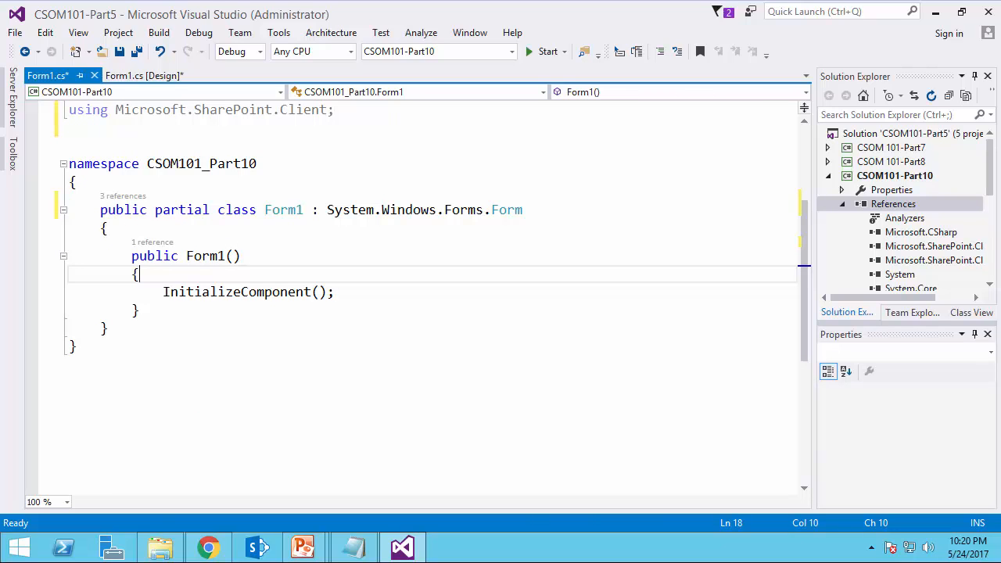
- Place a button with Text 'Upload large file' on Form1 and create its click handler
click(144, 75)
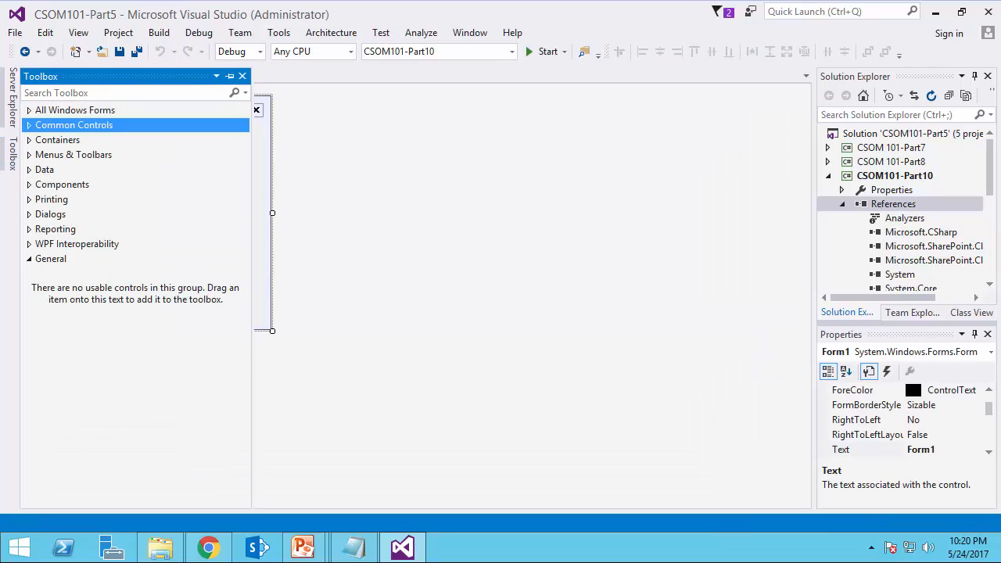
click(73, 125)
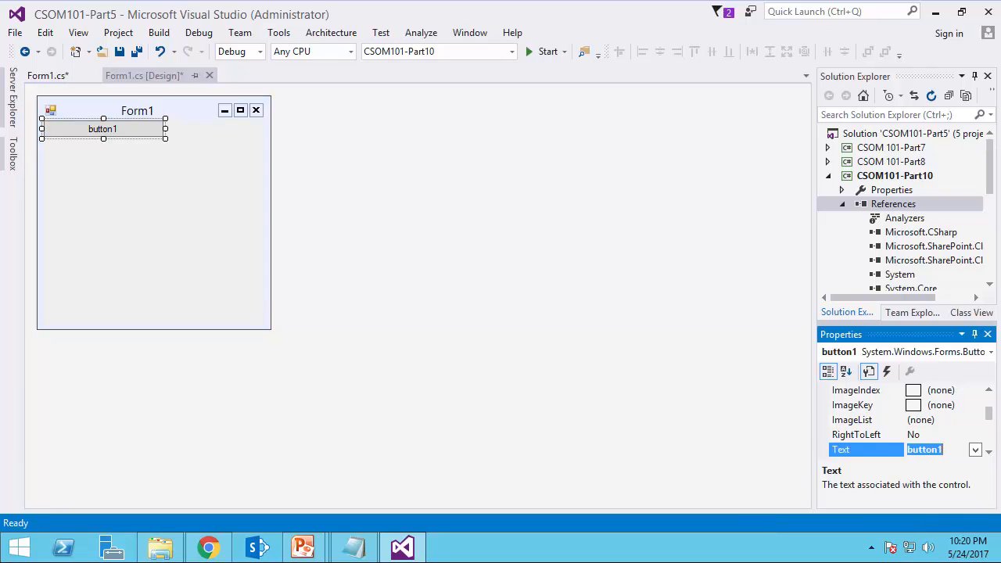
text(Upload large file)
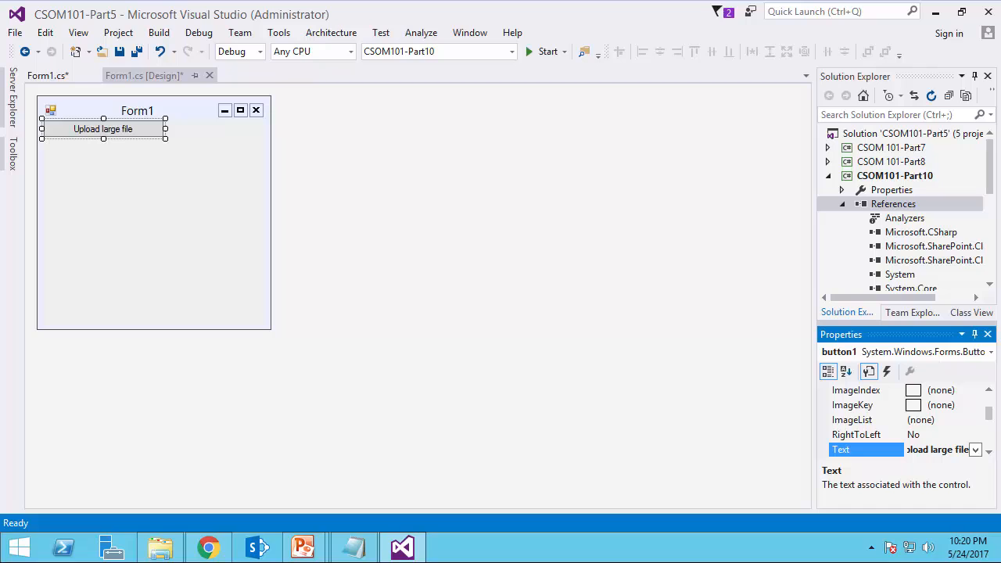
double_click(103, 128)
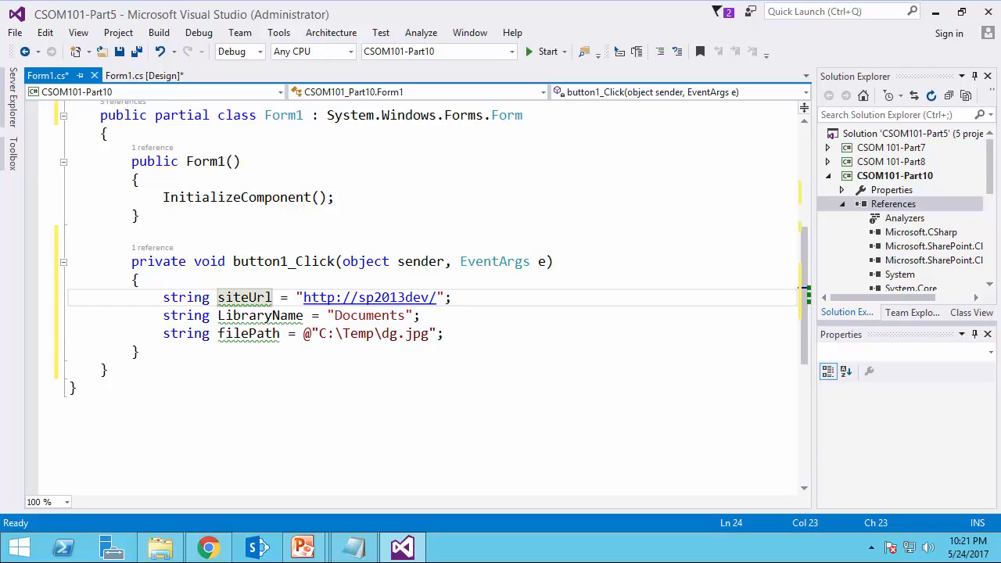
- Show C:\Temp in File Explorer, where the handler's filePath dg.jpg lives
click(208, 547)
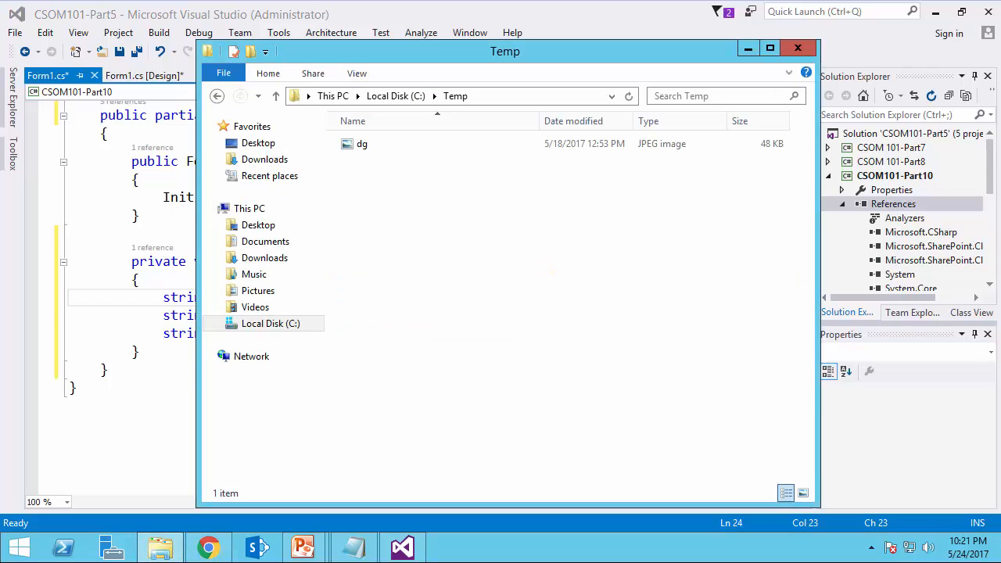
- View dg.jpg from C:\Temp in Paint, then return to the Visual Studio code
click(455, 96)
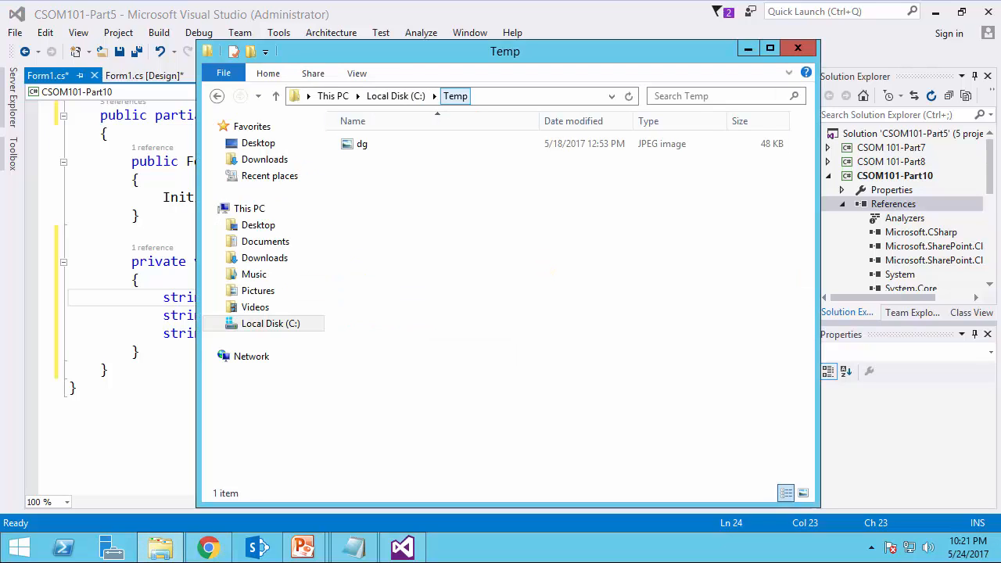
click(363, 144)
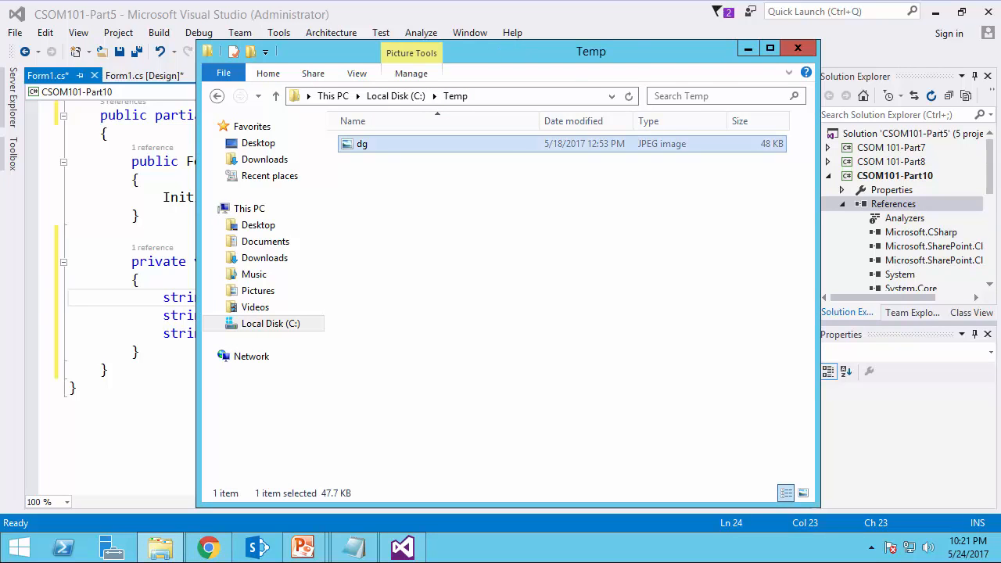
double_click(363, 144)
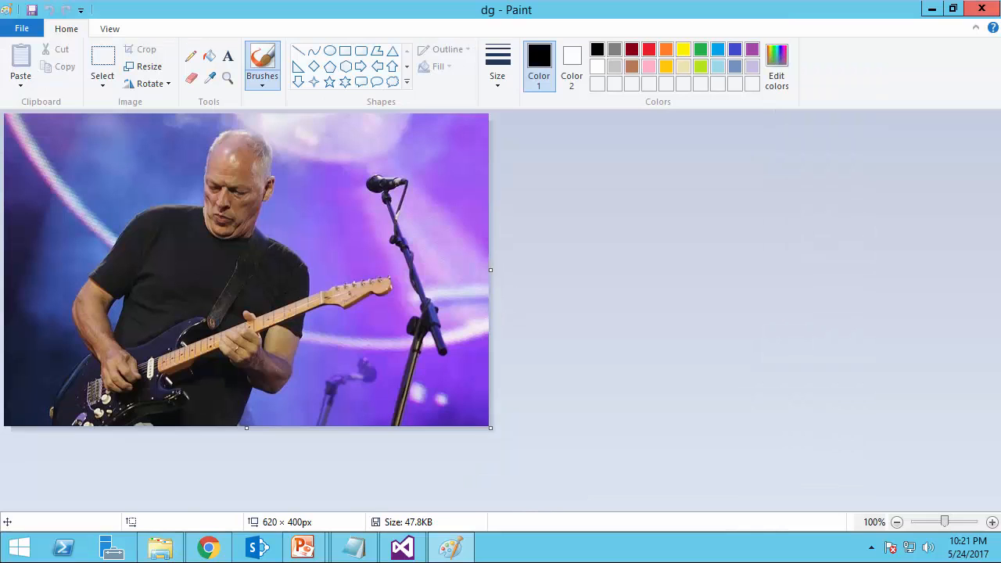
click(402, 548)
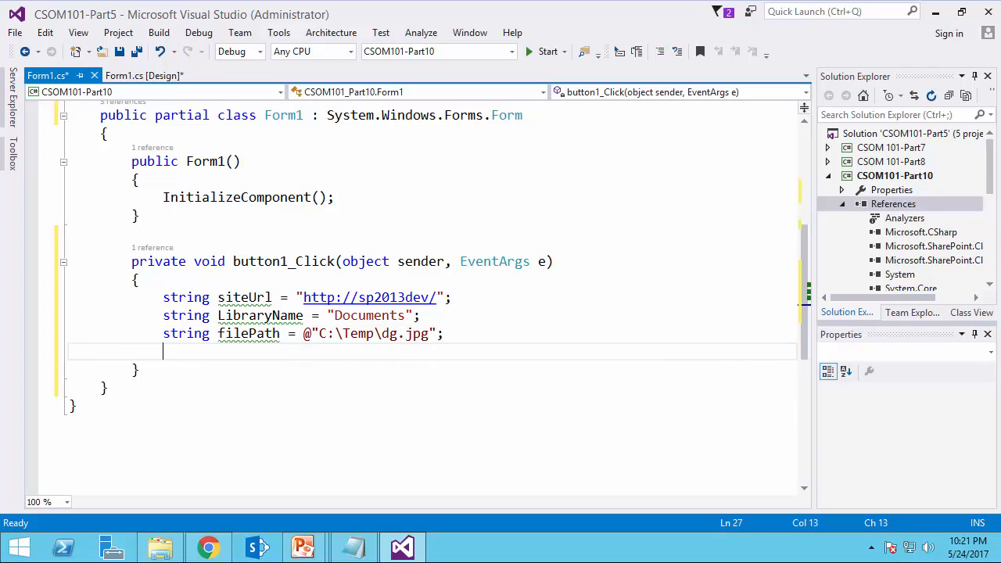
- Declare FileStream fs opening filePath with FileMode.Open and FileAccess.Read
key(Return)
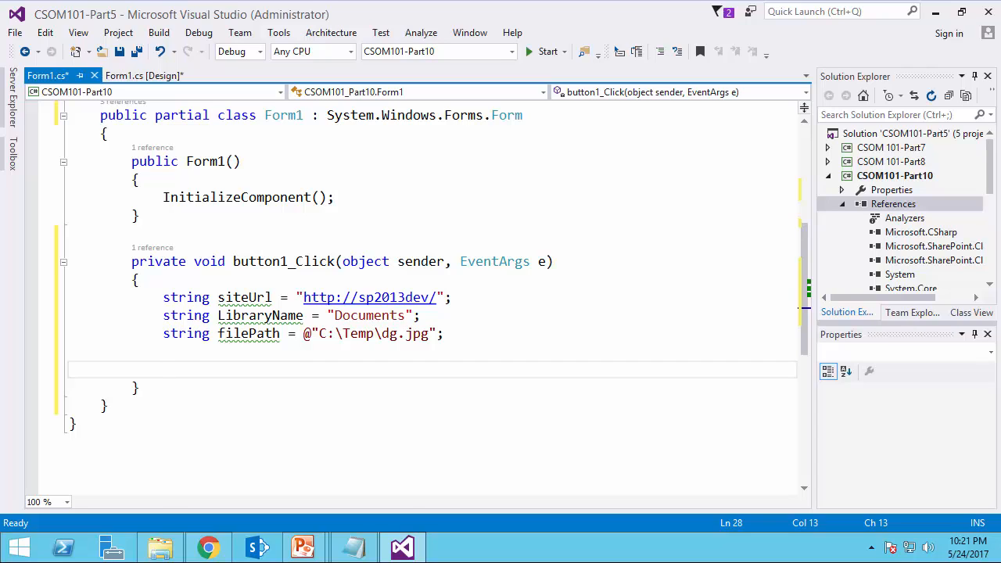
text(System.)
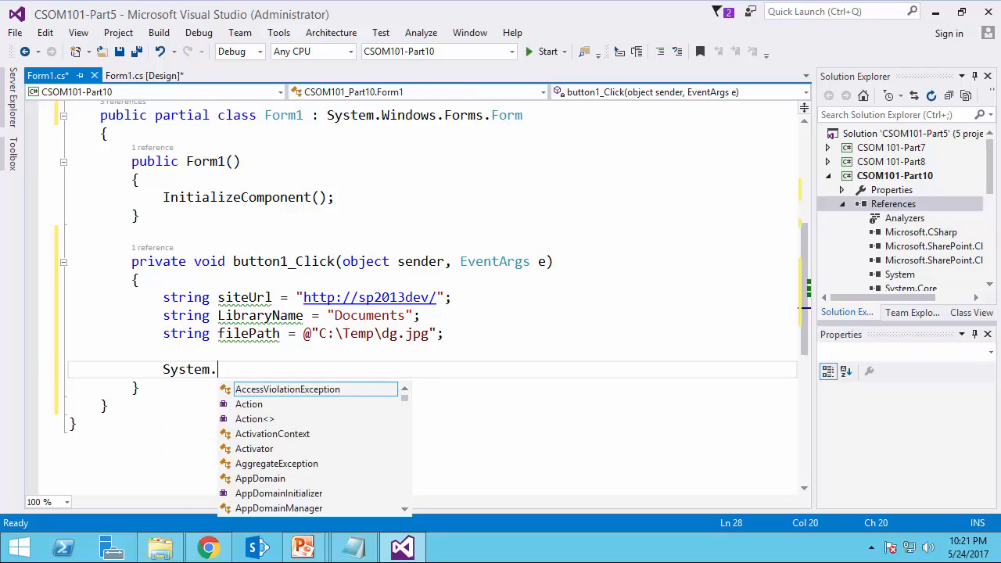
text(IO.)
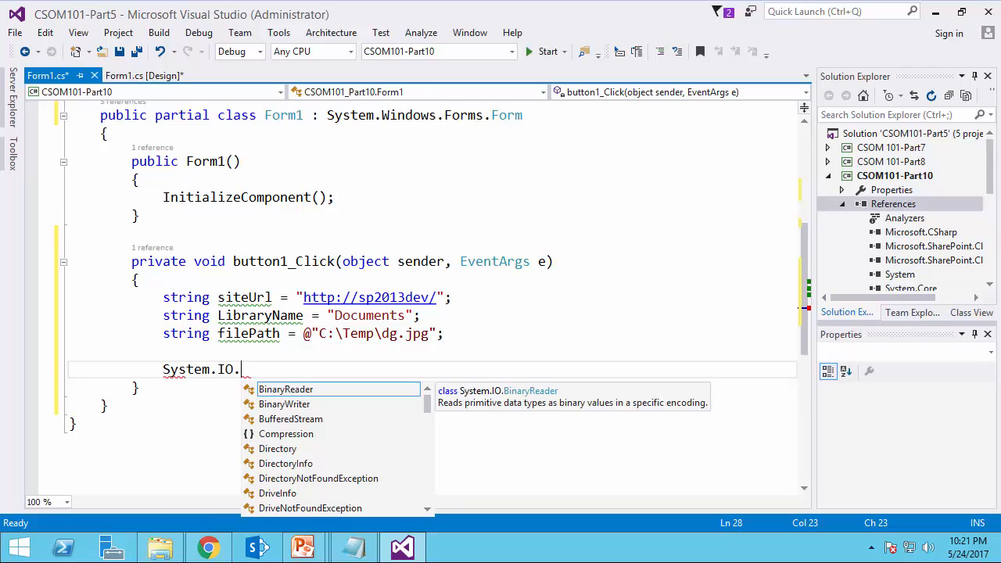
text(file)
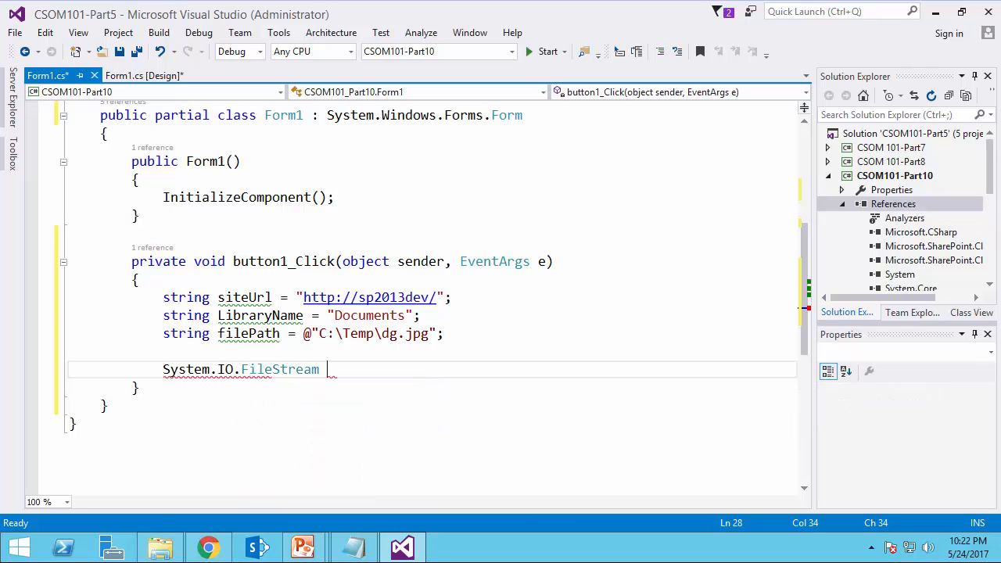
text(fs = new System.IO.FileStream()
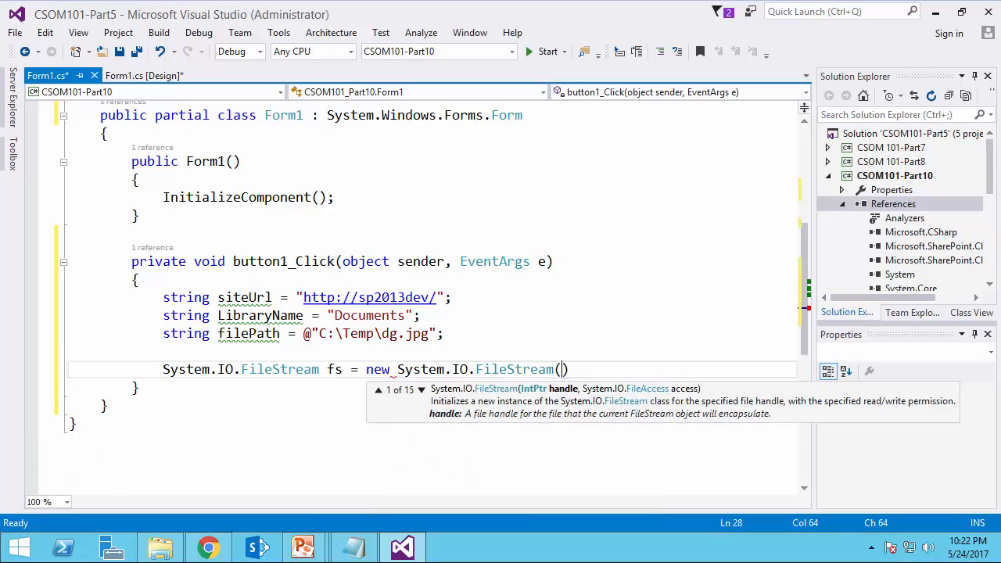
text(filePath)
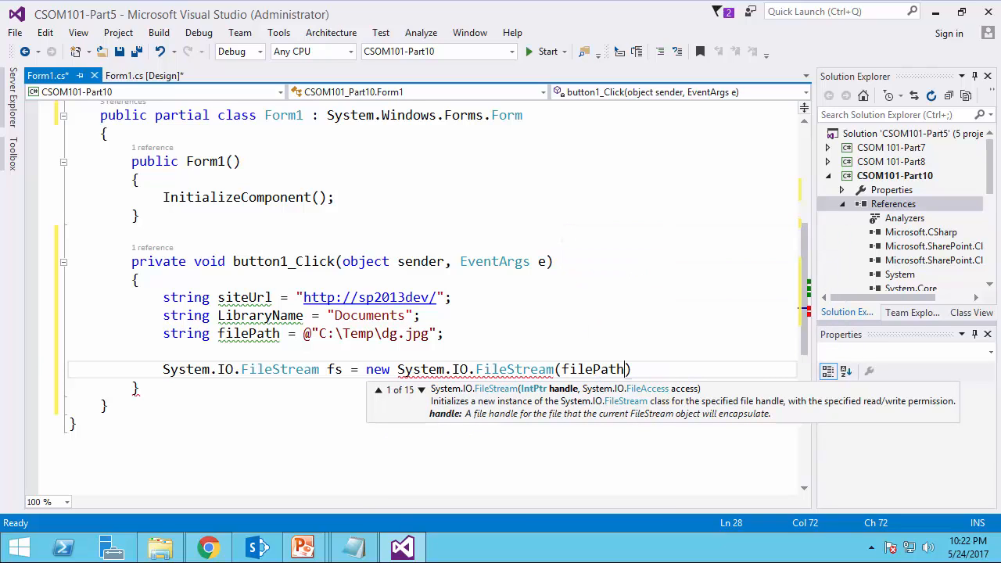
text(,)
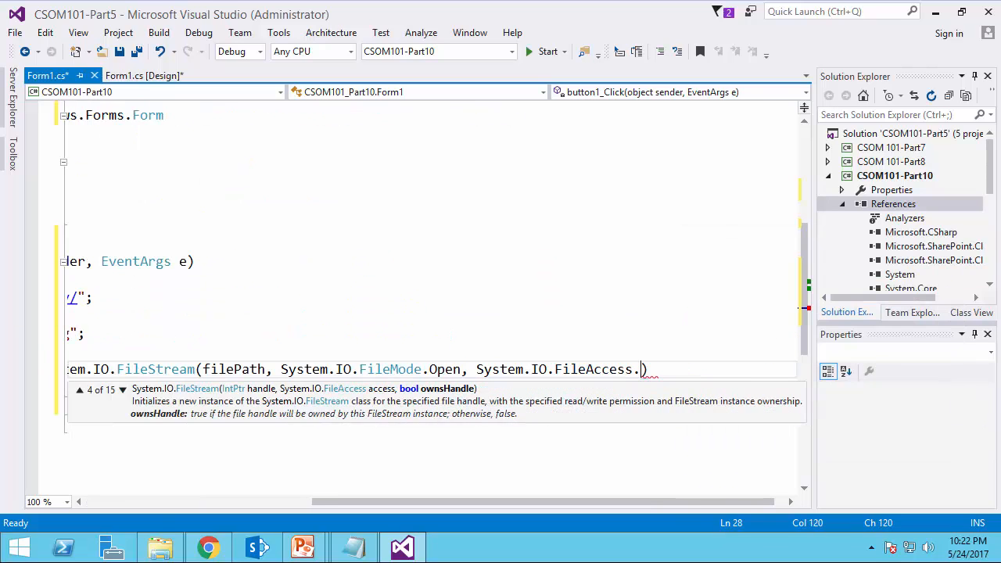
text(Read))
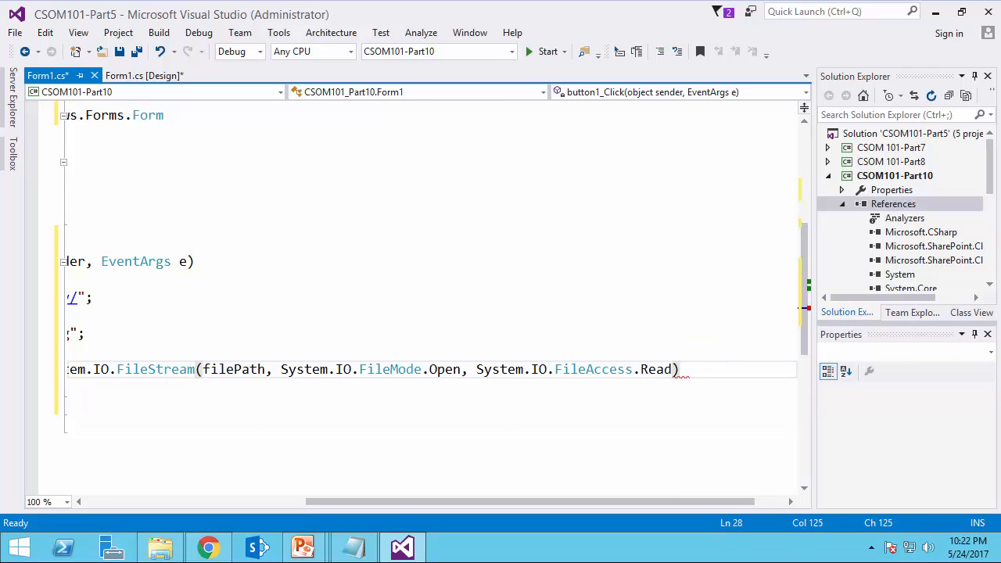
scroll(left, 3)
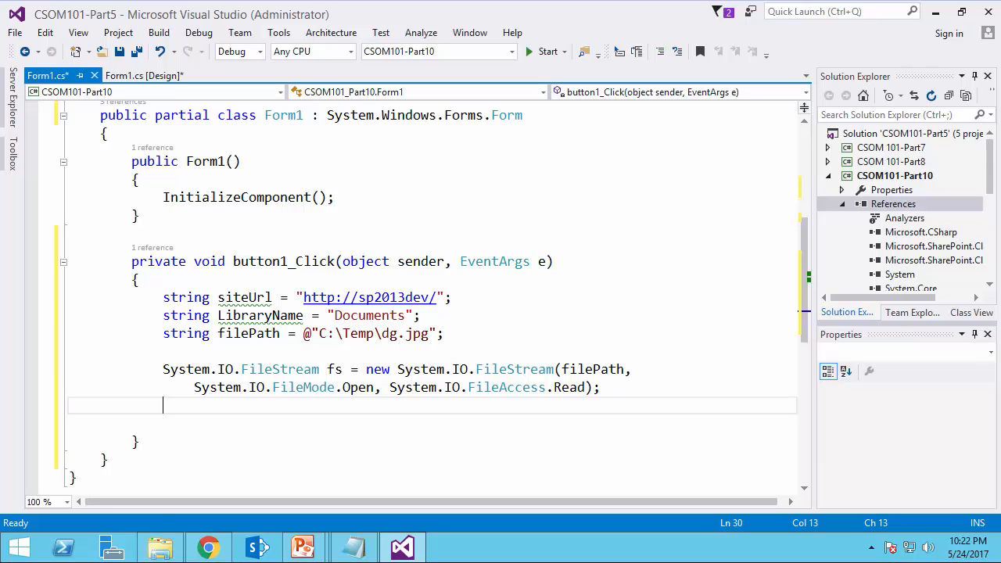
- Create ClientContext ctx from siteUrl and begin File.SaveBinaryDirect(ctx, ""), checking the library URL in the browser
text(clientco)
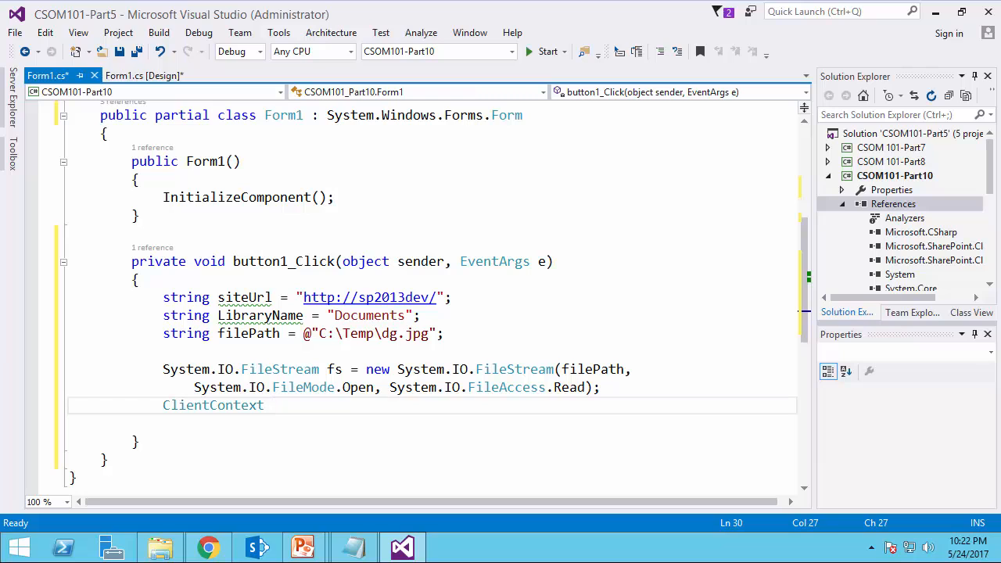
text(ctx =)
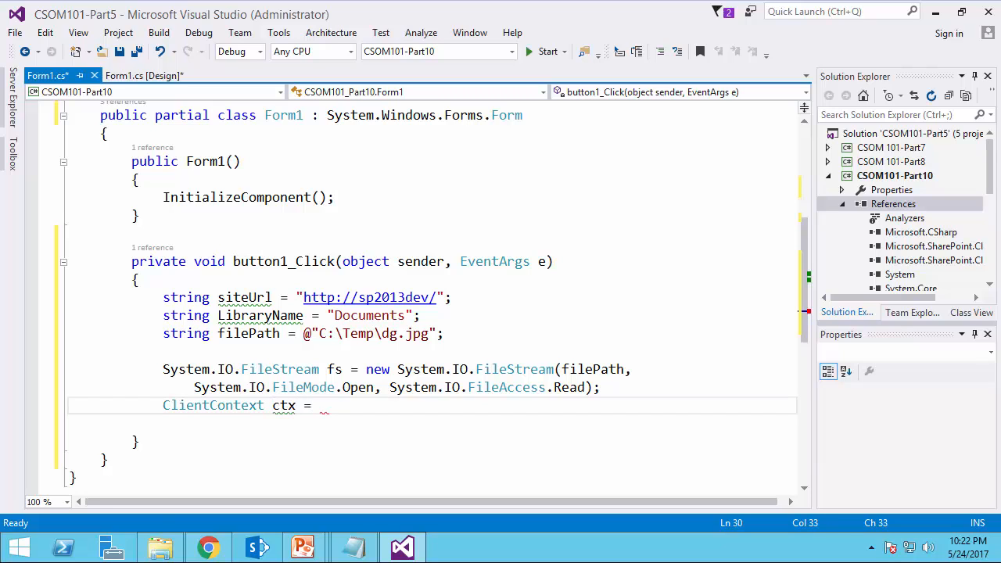
text(new ClientContext()
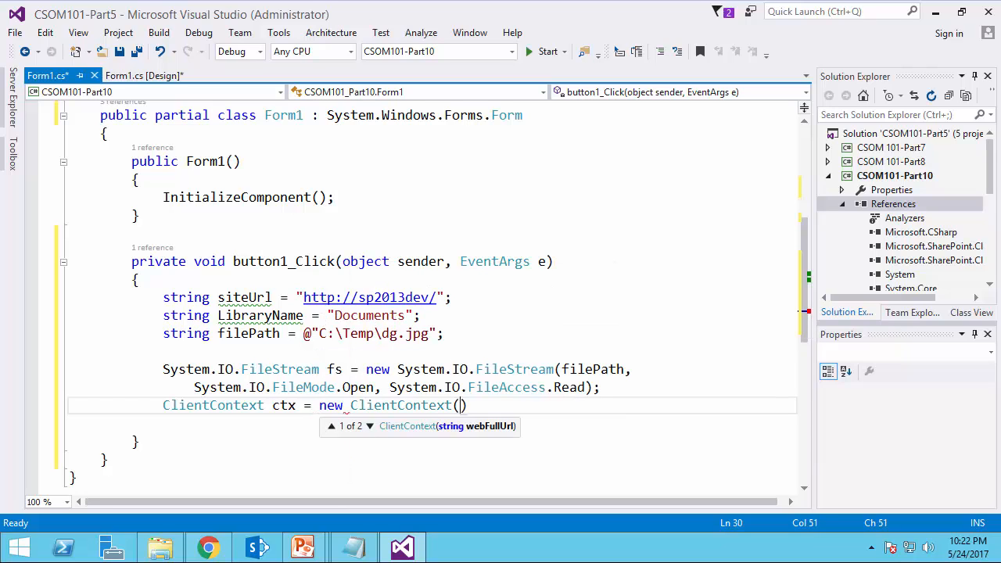
text(sir)
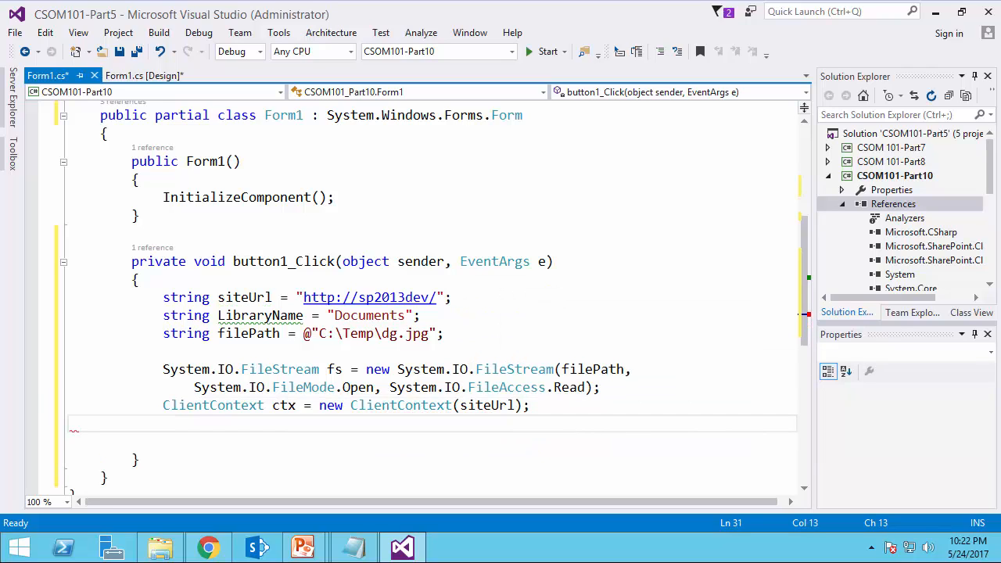
click(163, 422)
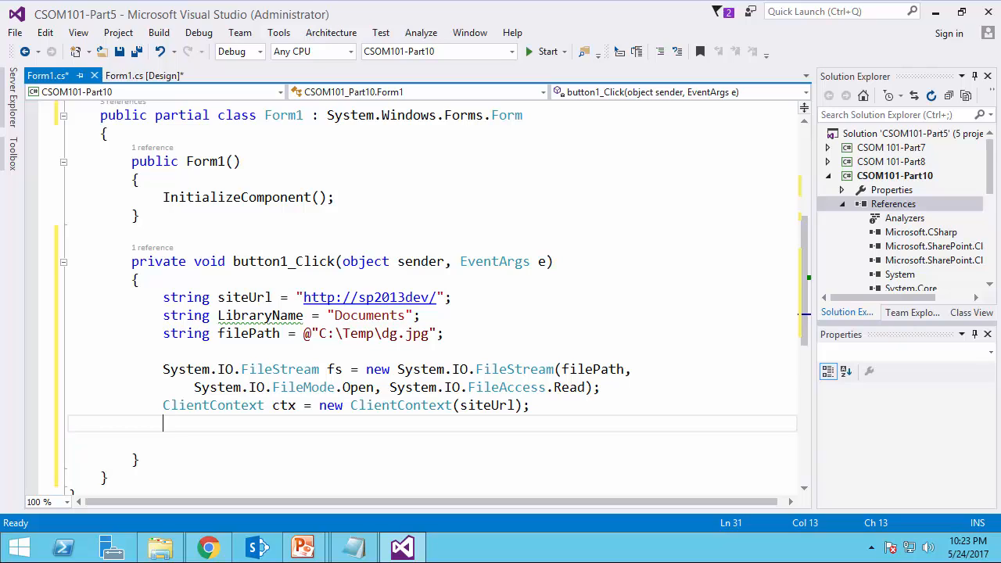
text(Microsoft.SharePoint.Client.)
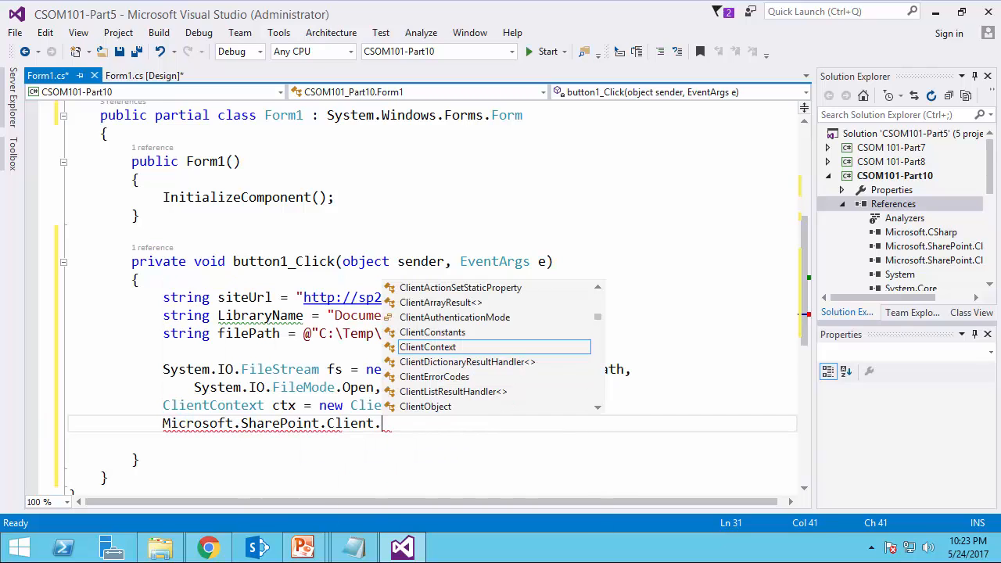
text(fi)
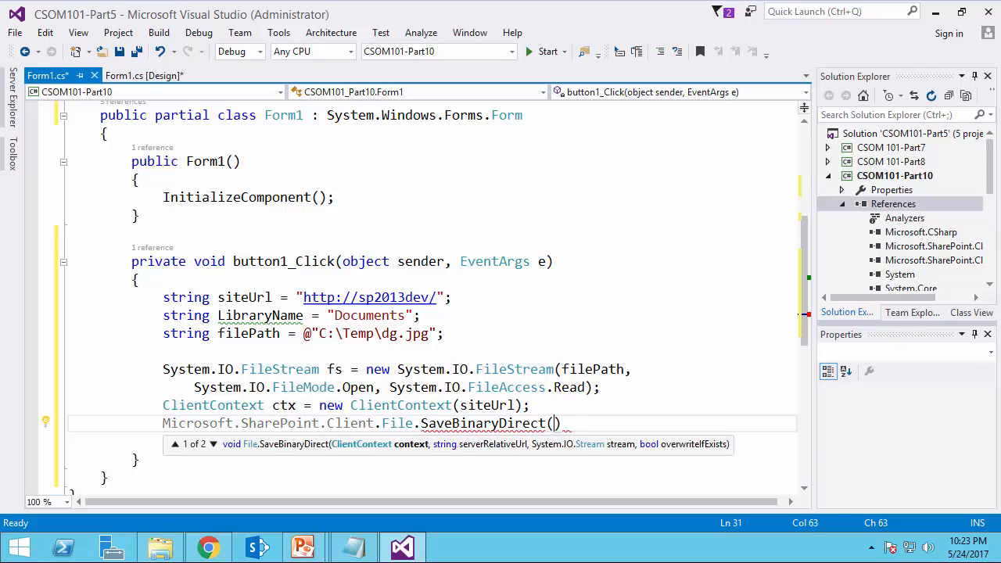
text(ctx,)
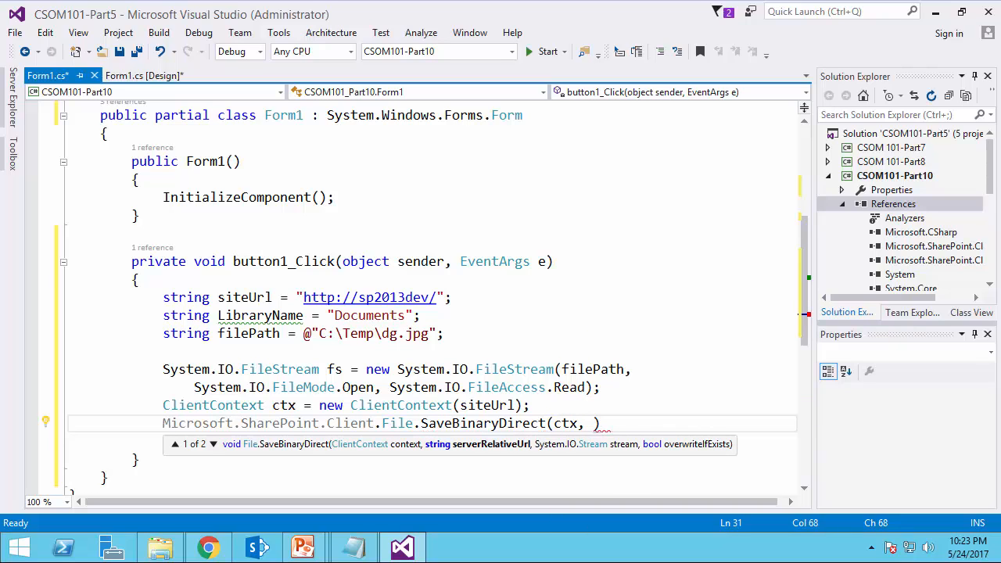
text("")
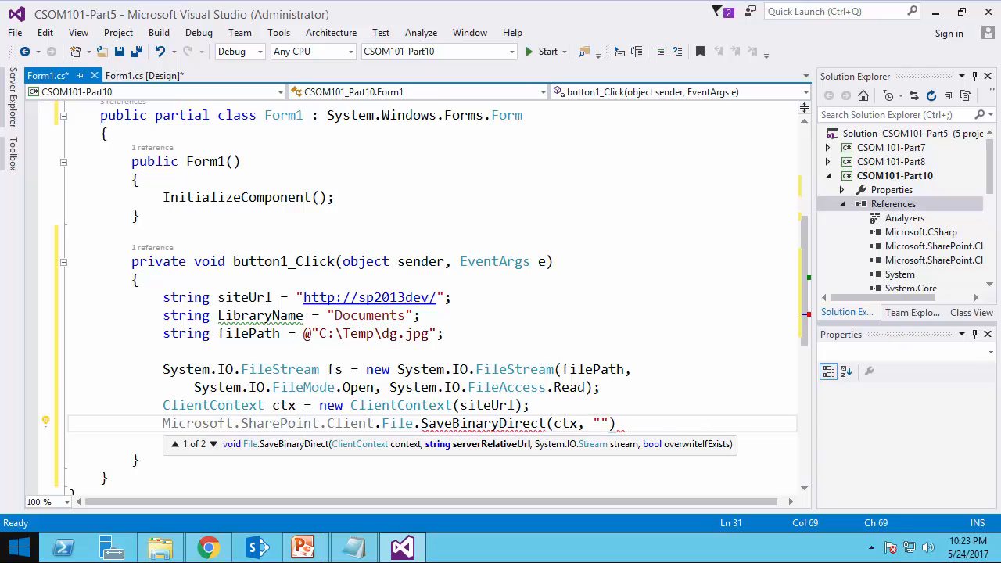
click(208, 548)
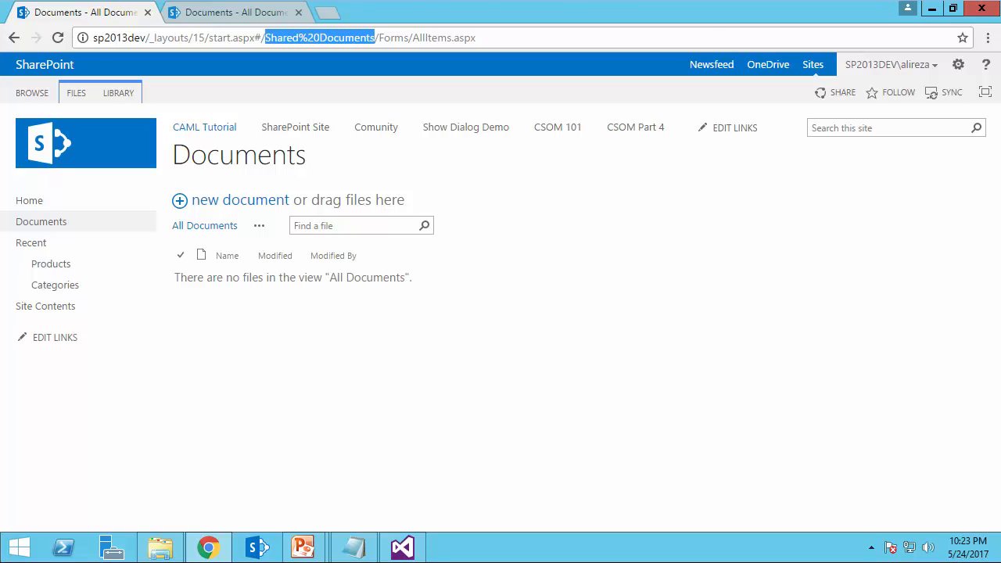
- Complete SaveBinaryDirect with "/Shared Documents/dg.jpg", the stream fs and overwrite true
click(401, 548)
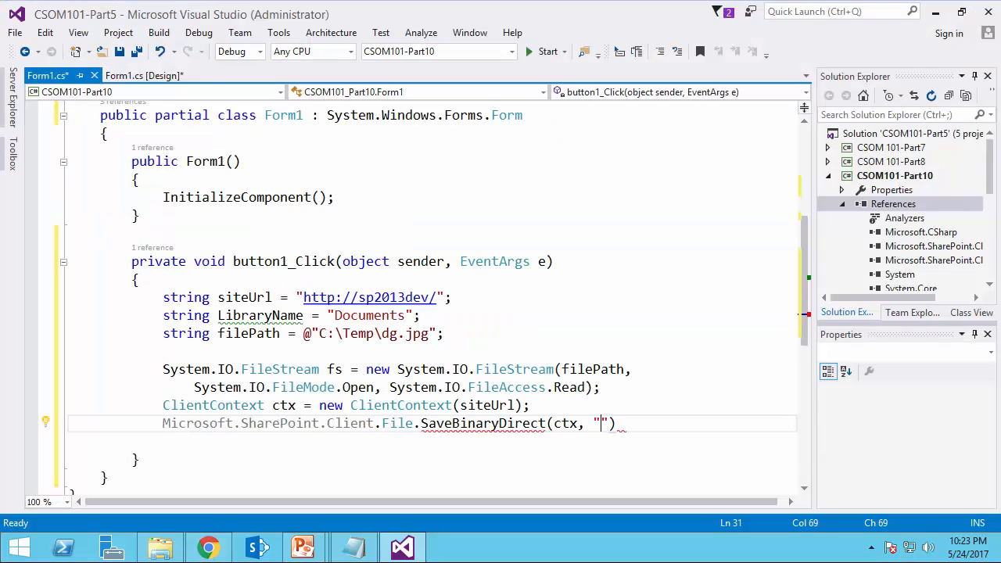
text(/)
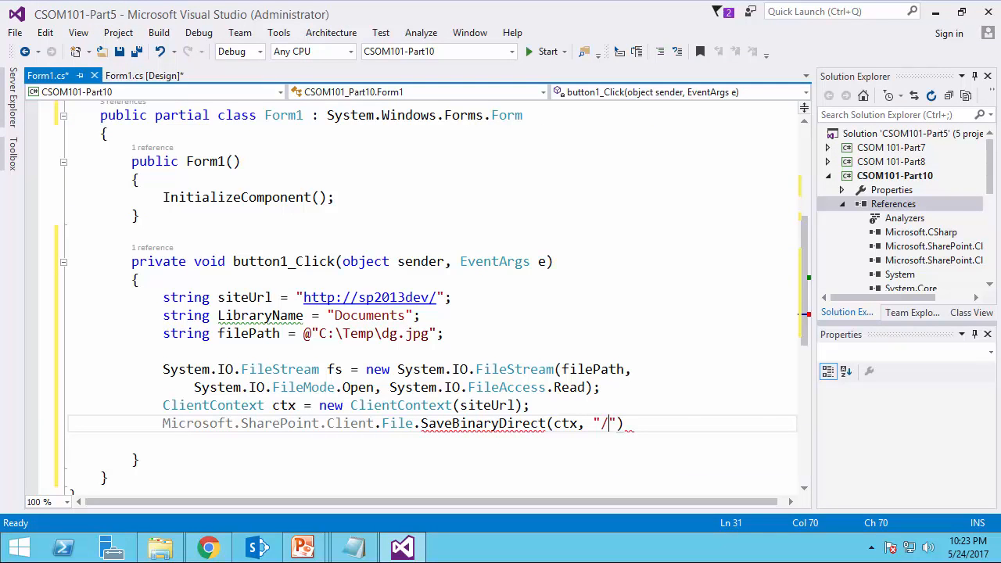
text(Shared%20Documents)
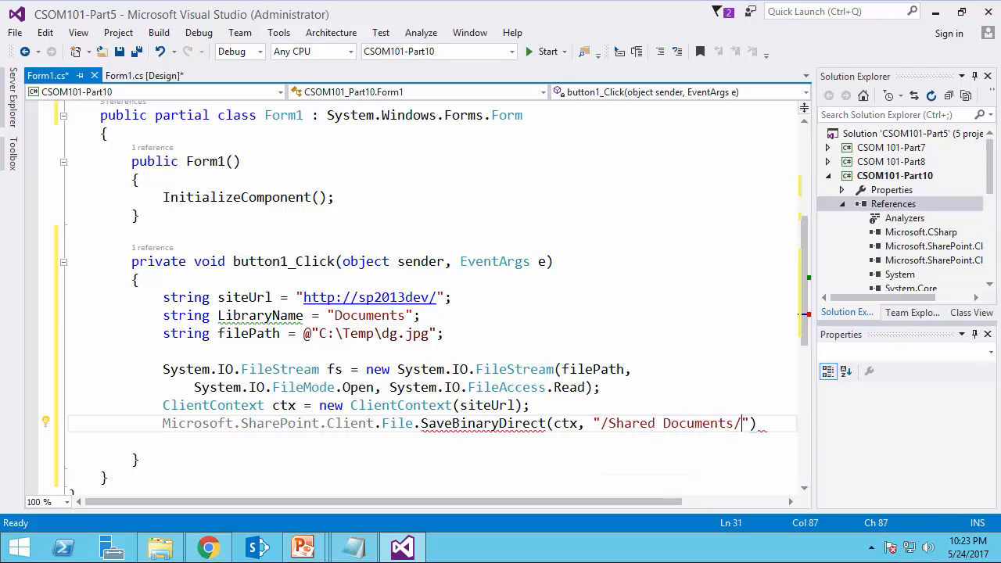
text(dg.j)
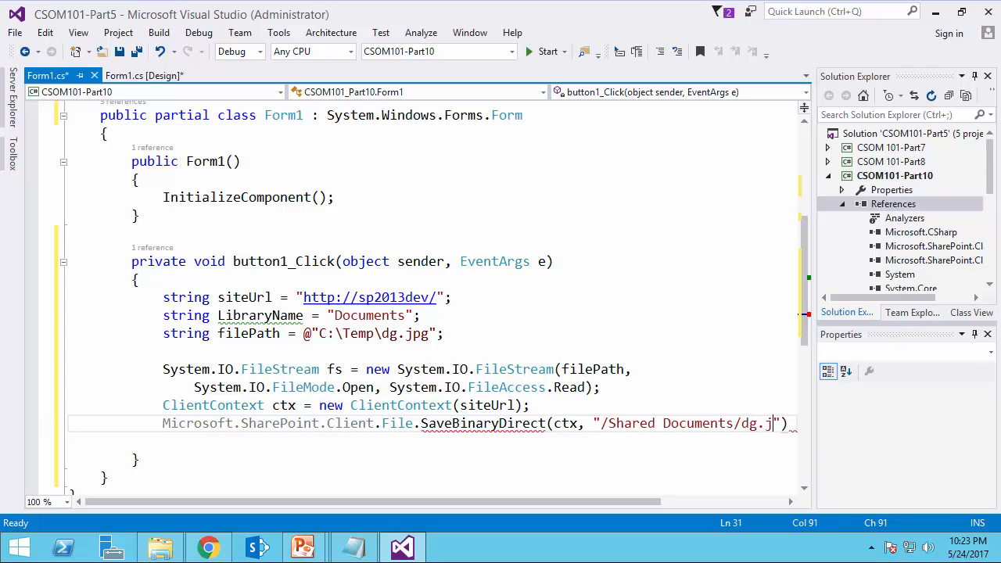
text(pg",)
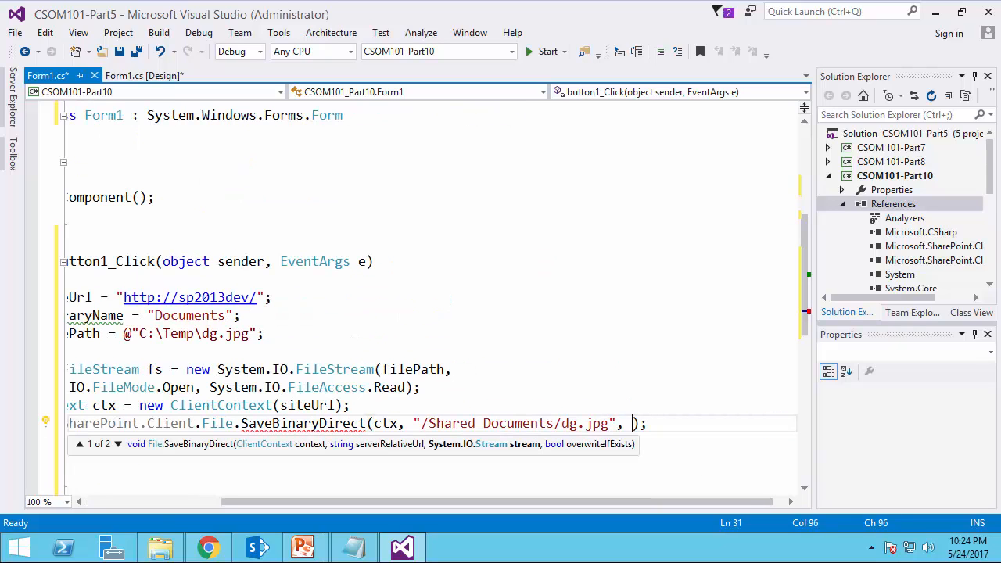
text(fs,)
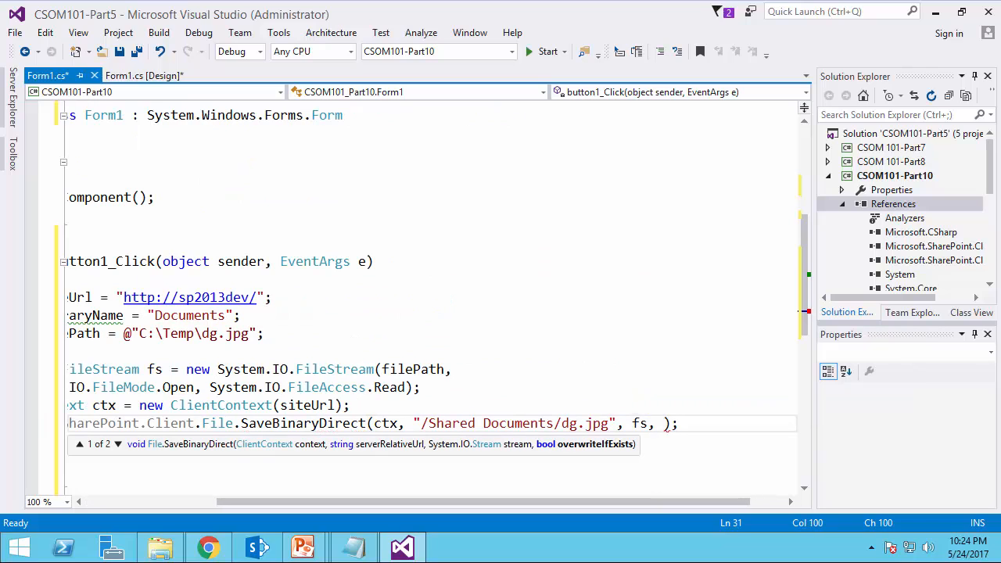
text(tr)
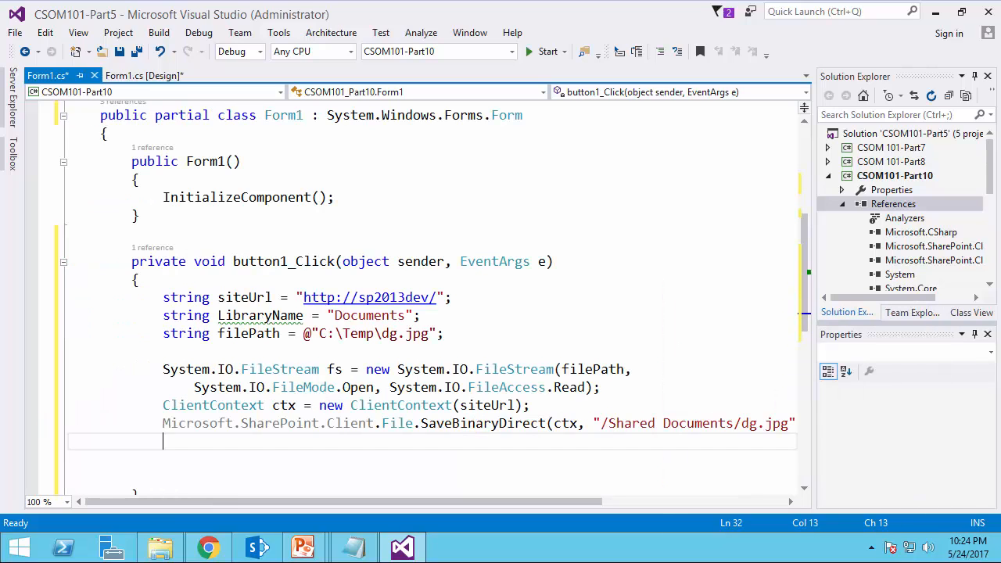
- Add MessageBox.Show("File upload completed!") after the upload call
text(MessageBox)
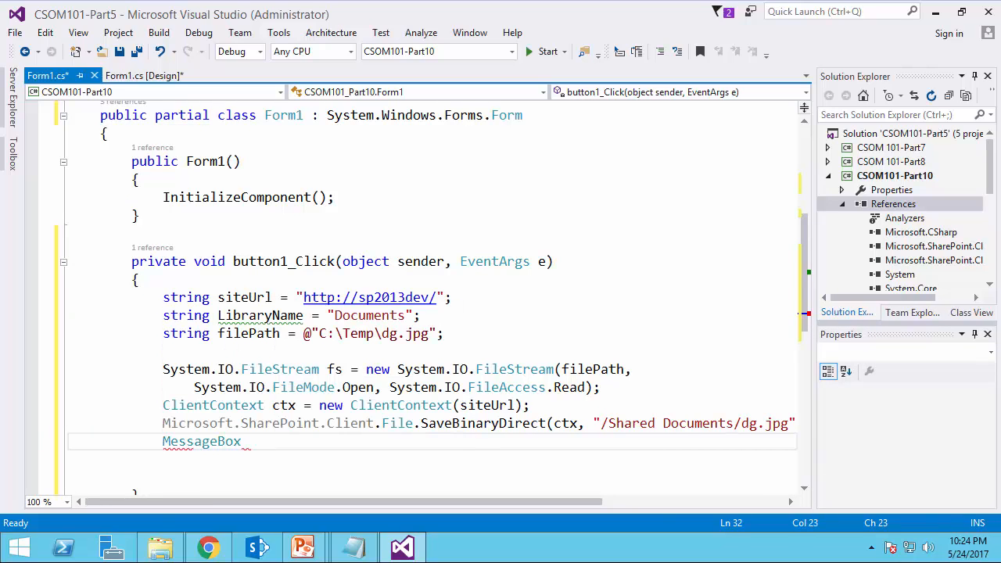
text(.Show("");)
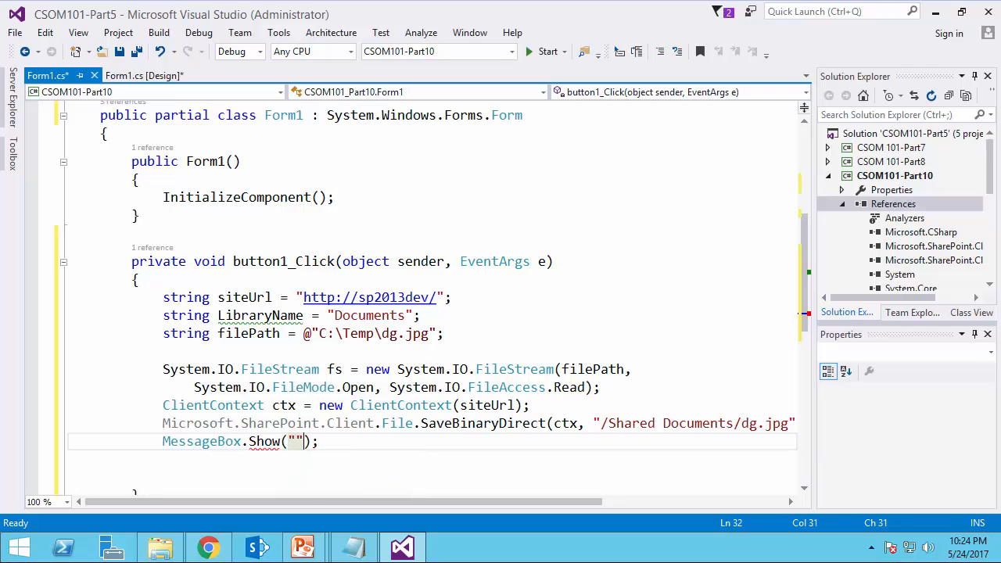
text(File u)
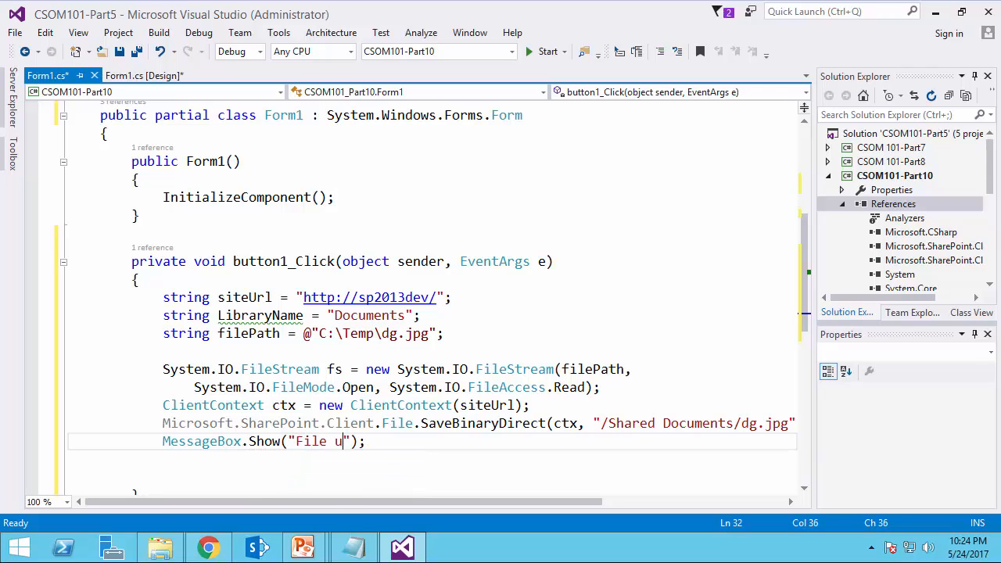
text(pload com)
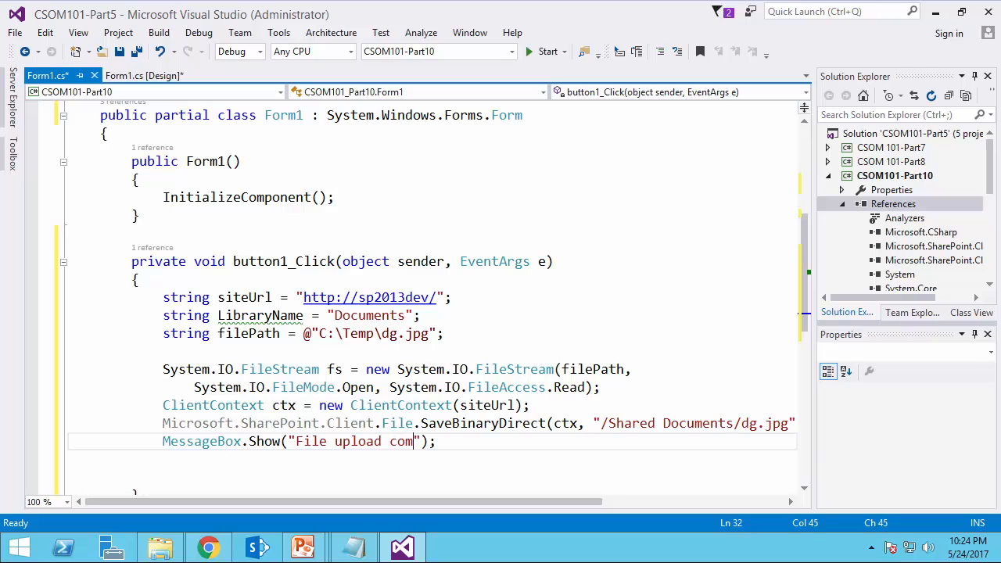
text(pleted!)
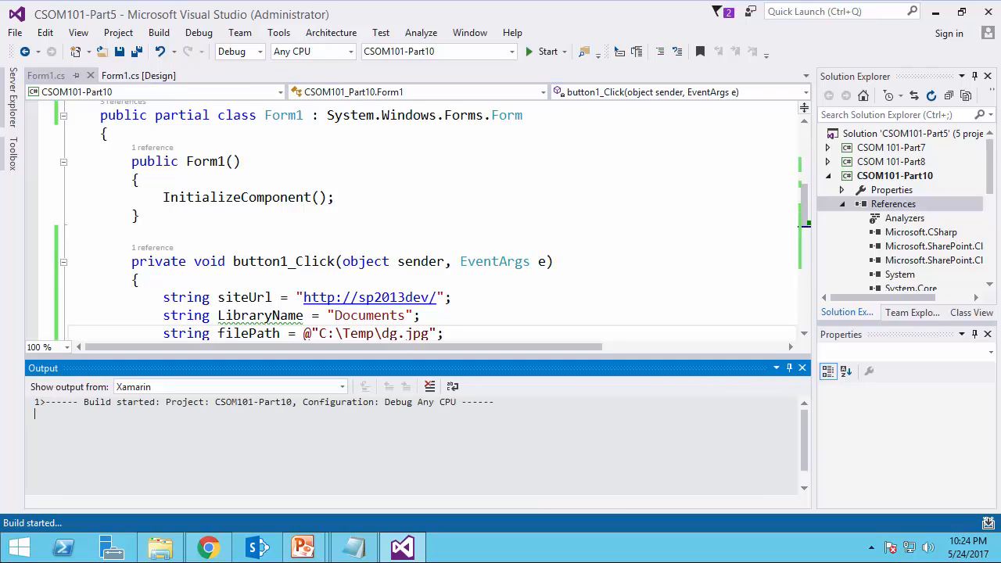
- Run the form, upload dg.jpg and dismiss the 'File upload completed!' message
click(548, 50)
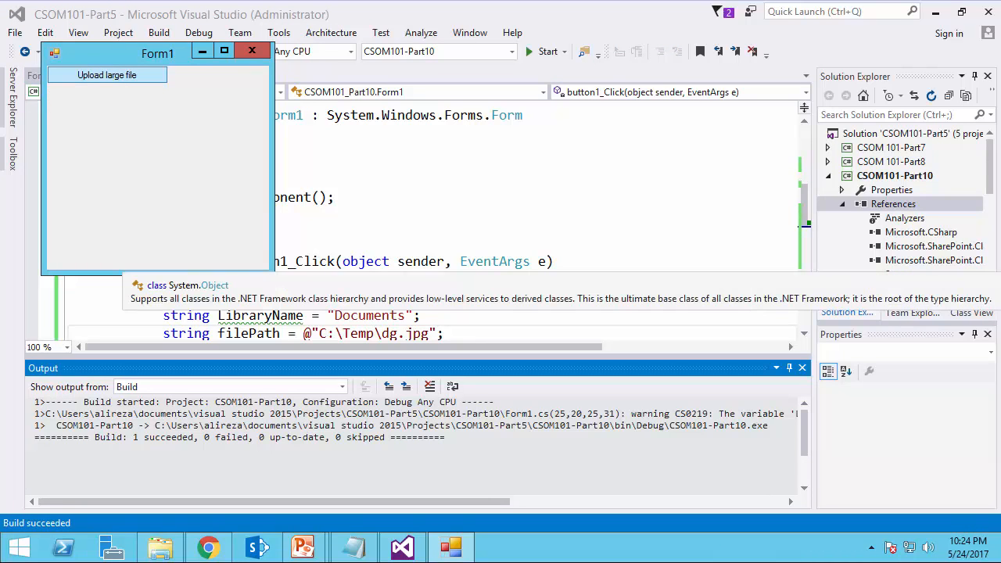
click(106, 75)
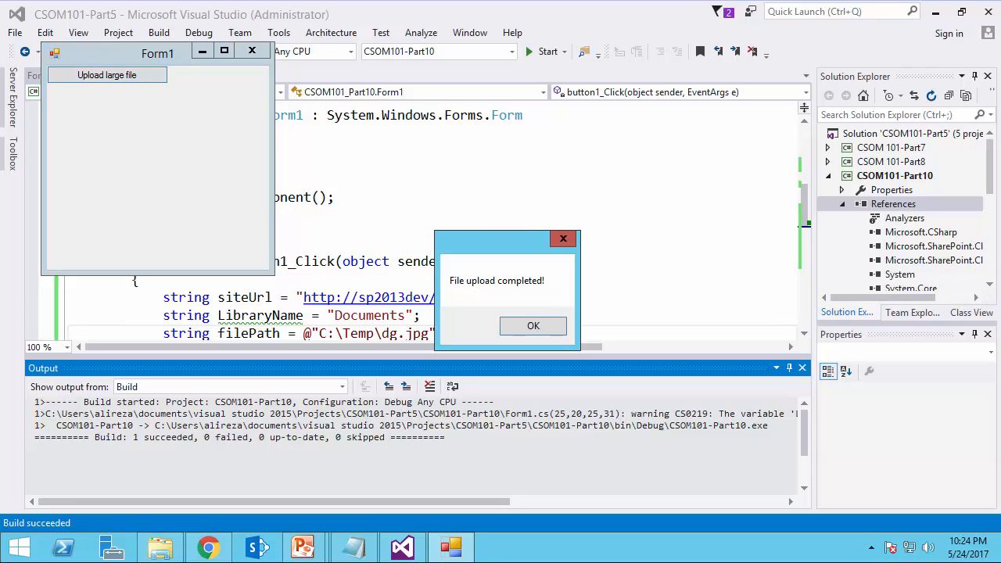
click(532, 326)
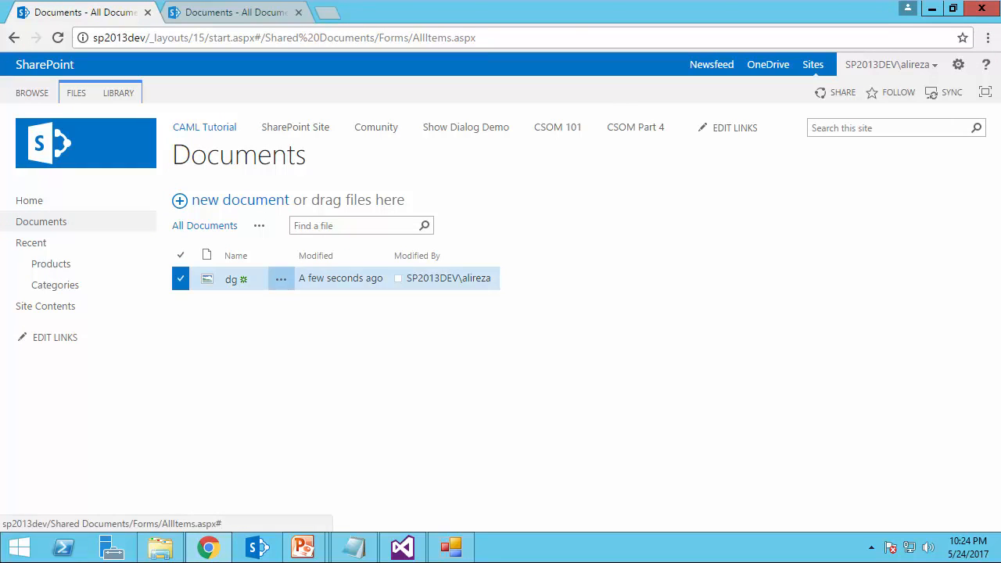
mouse_move(55, 285)
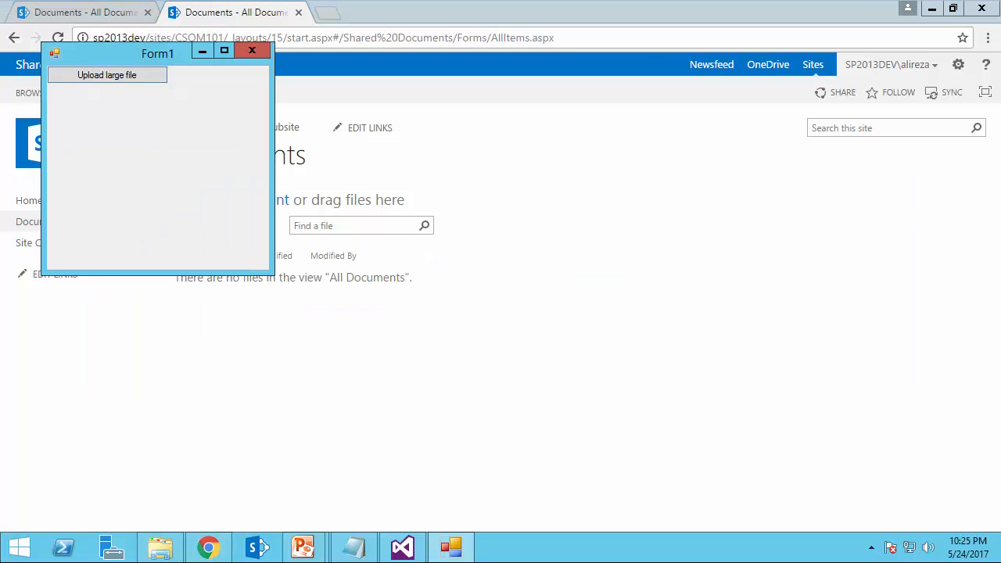
- Point siteUrl at the CSOM101 subsite address copied from the browser
click(251, 50)
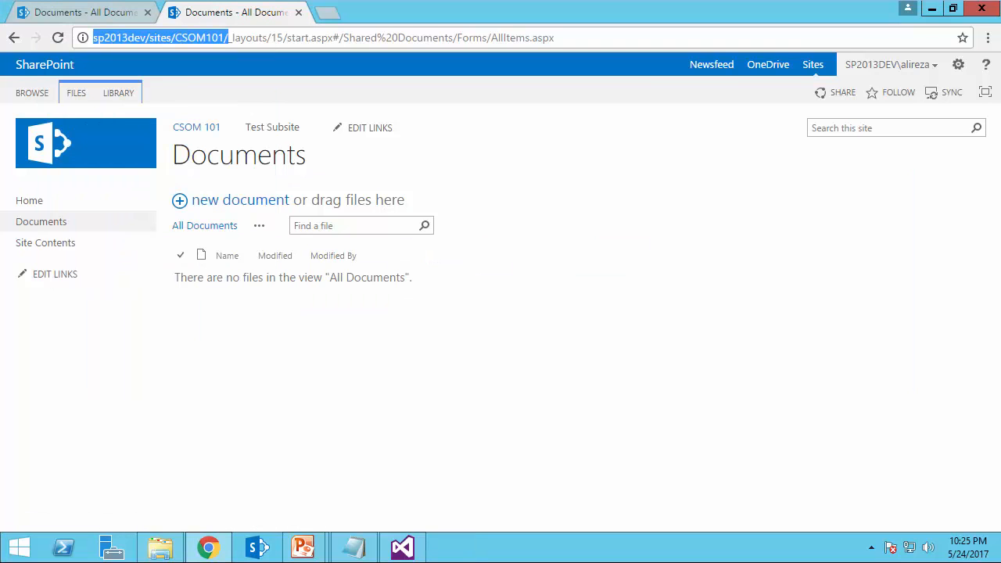
click(400, 548)
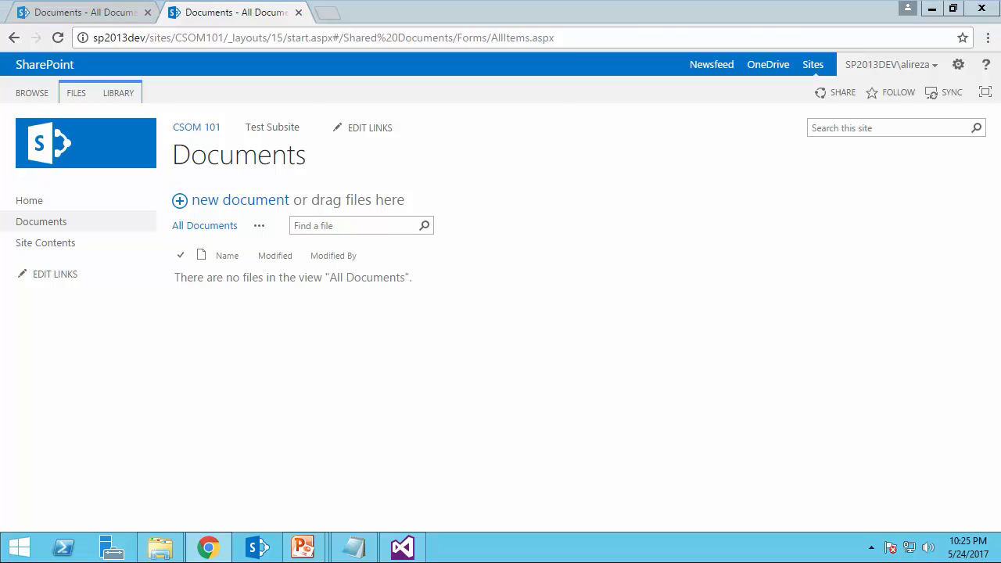
click(402, 548)
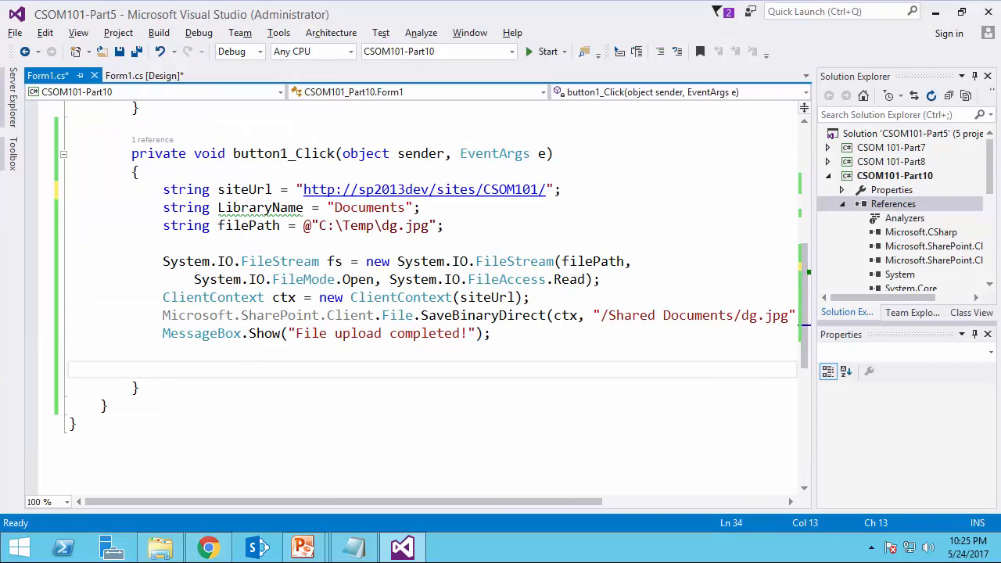
- Rerun the upload and check the subsite's Documents library, which still shows no files
click(548, 50)
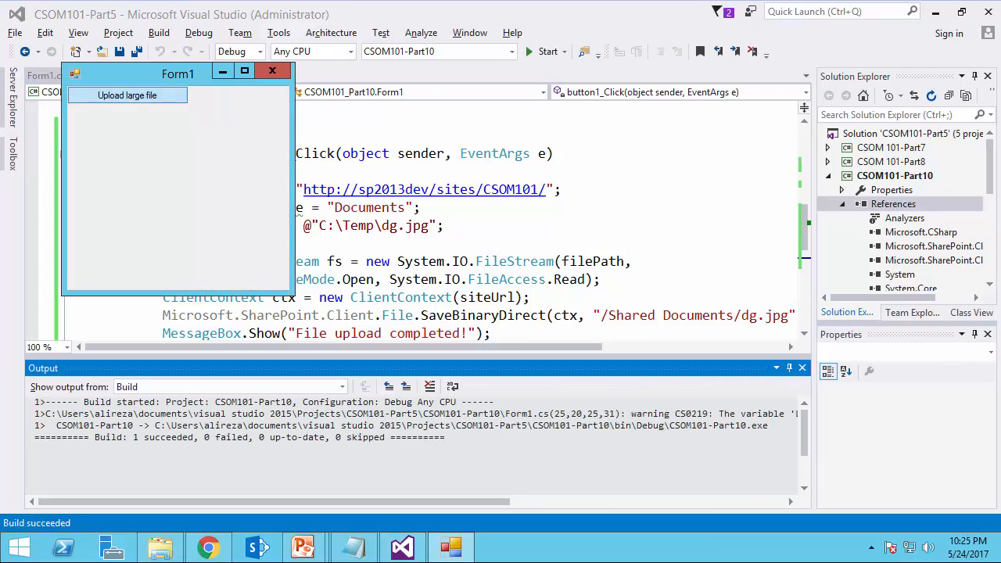
click(127, 96)
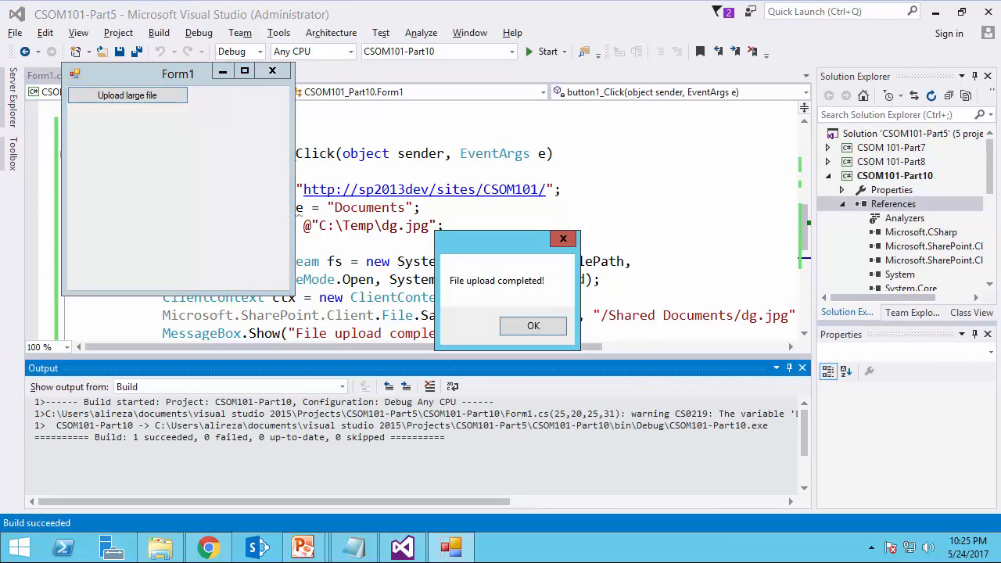
click(532, 325)
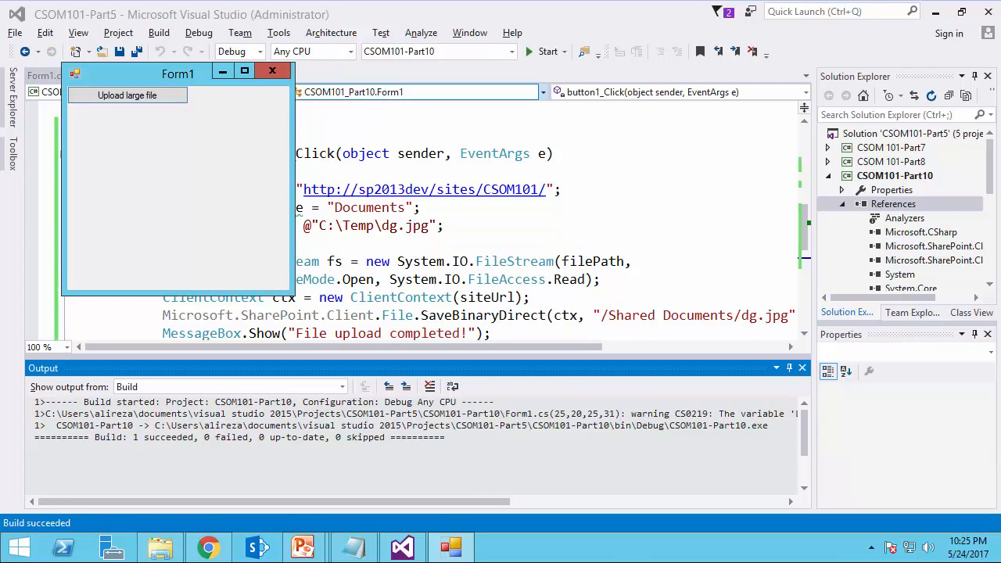
click(208, 548)
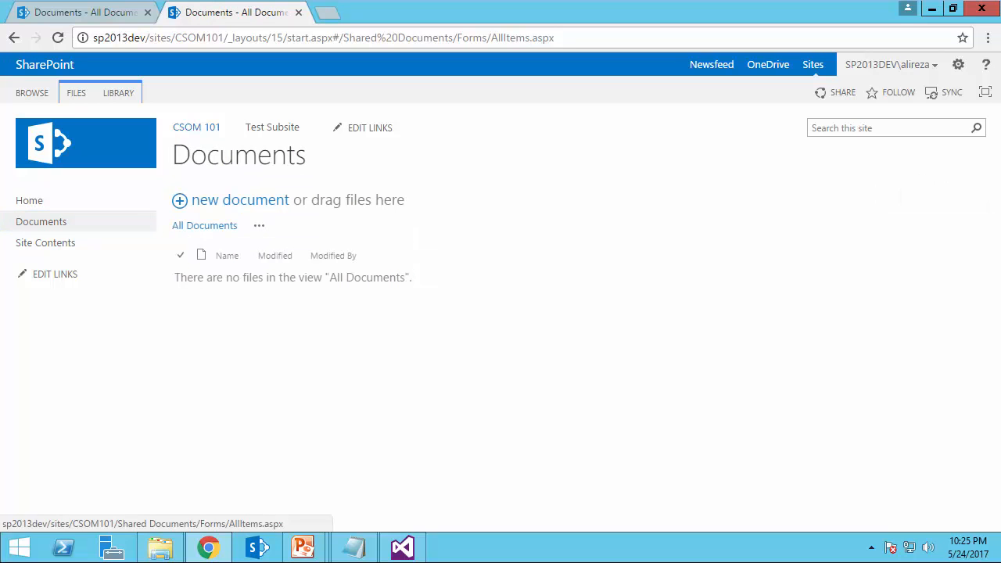
click(402, 547)
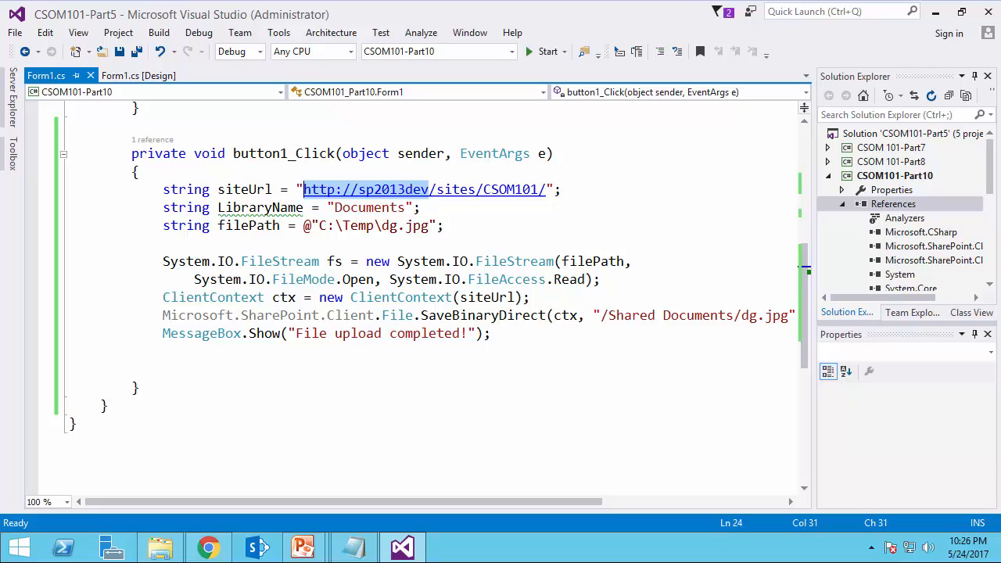
mouse_move(423, 189)
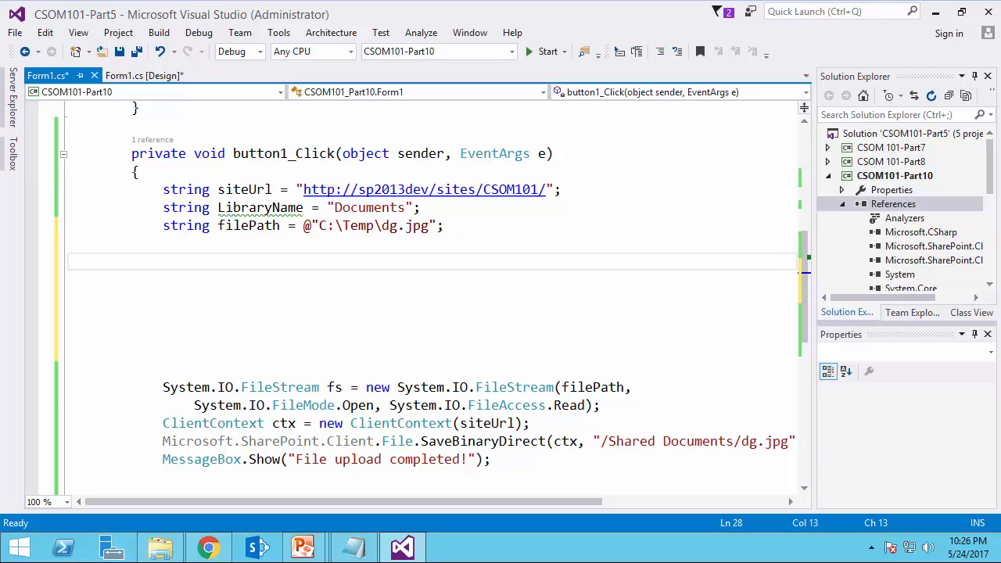
- Add a using block creating ClientContext ctx1 from siteUrl and get its Web into web
text(using()
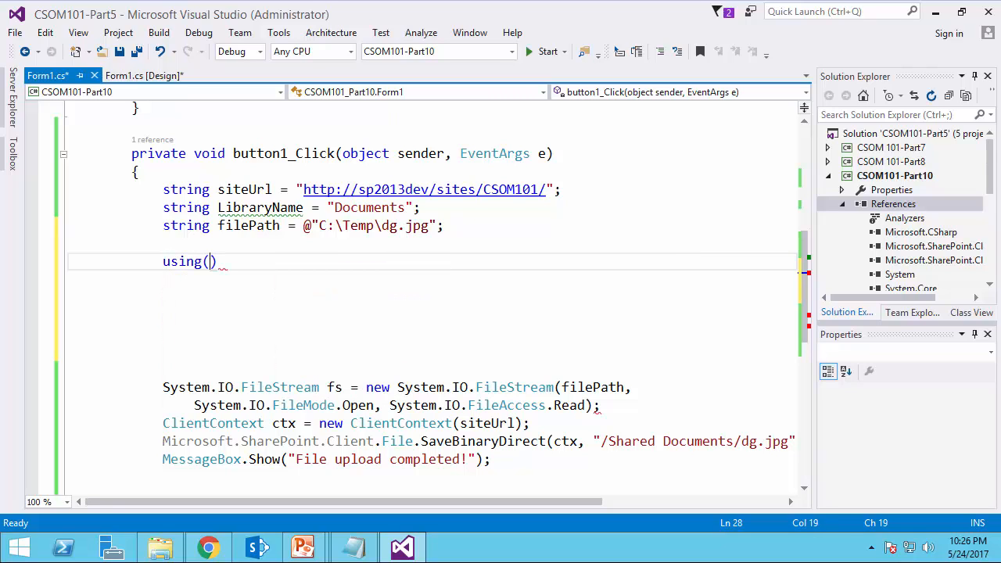
text(clientco)
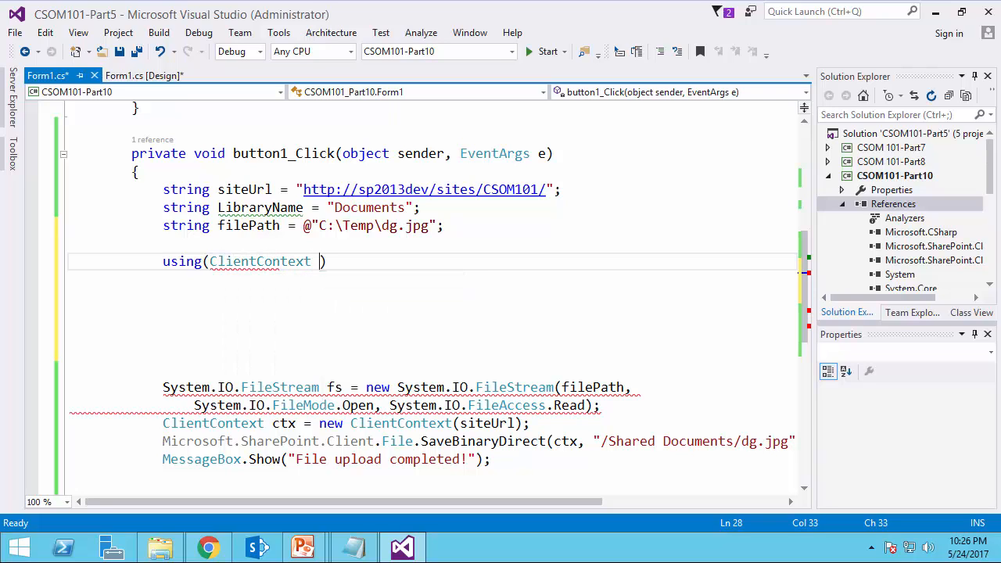
text(ctx1 = new ClientContext()
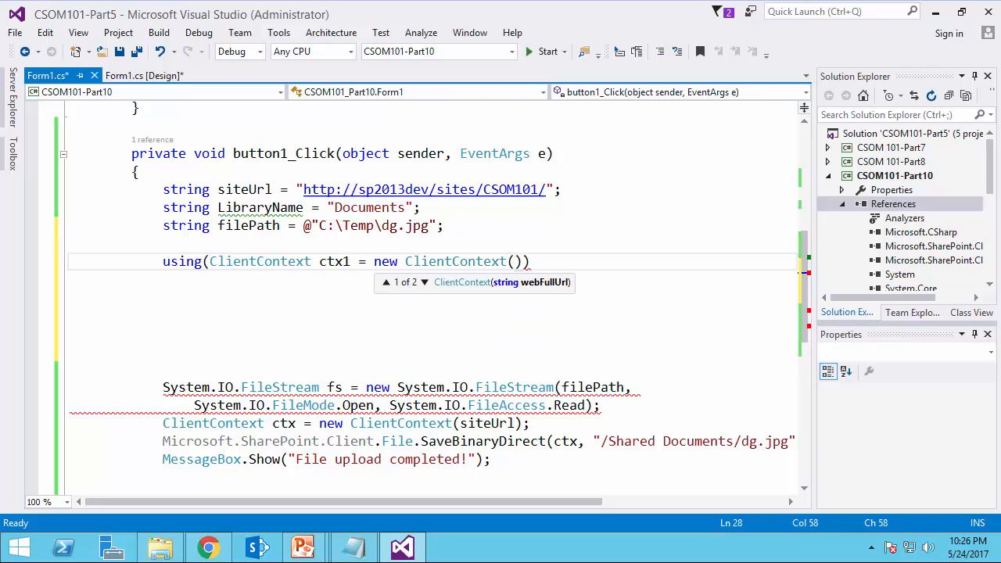
text(siteUrl)
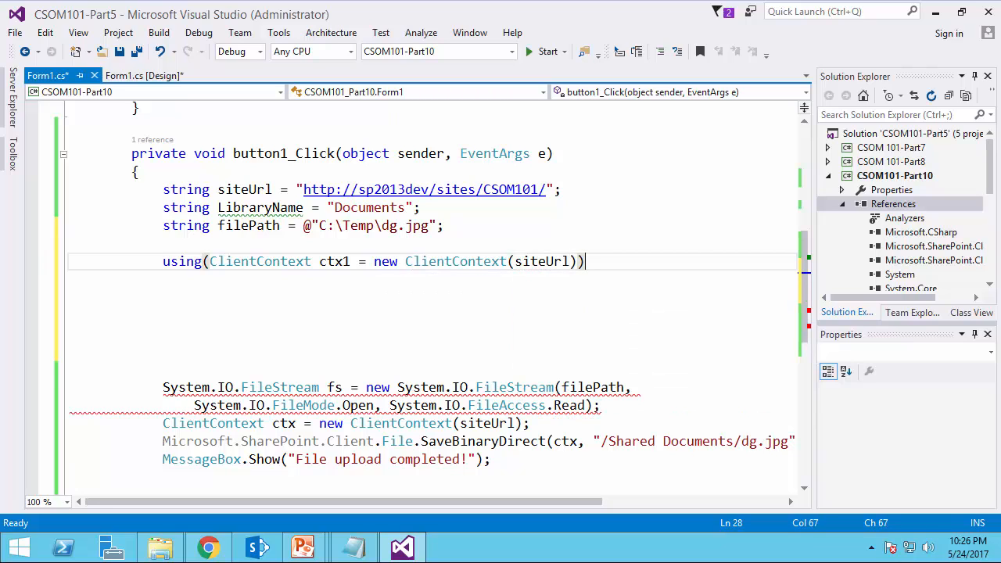
key(enter)
text({)
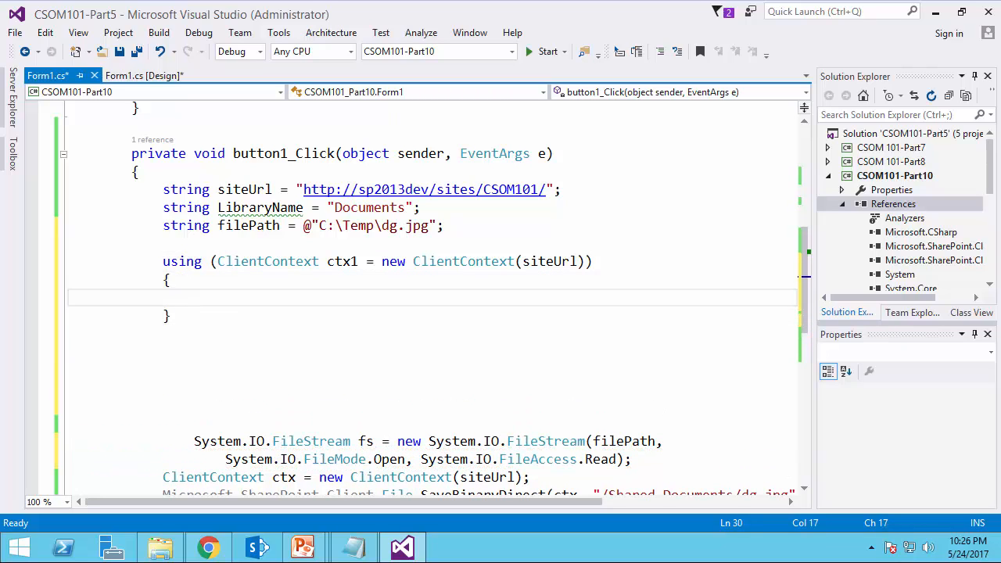
text(Web w)
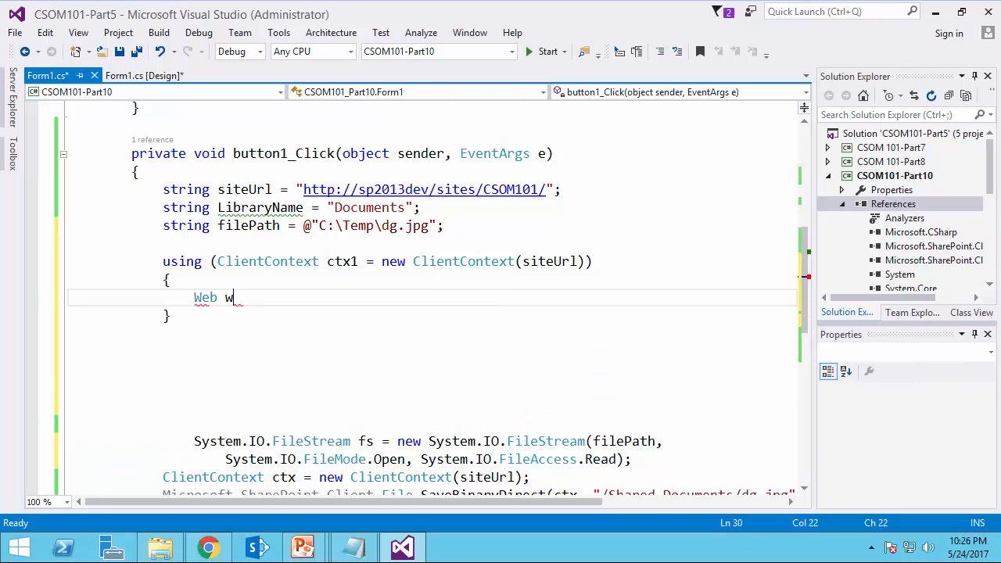
text(eb = ctx1.Web;)
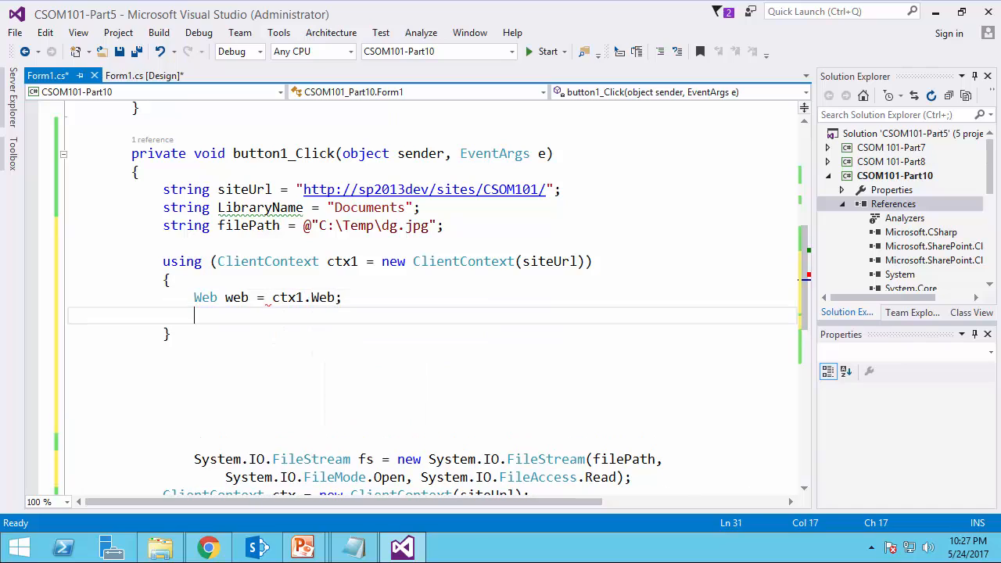
- Get the list by LibraryName into myLibrary and assign its RootFolder to folder
text(List)
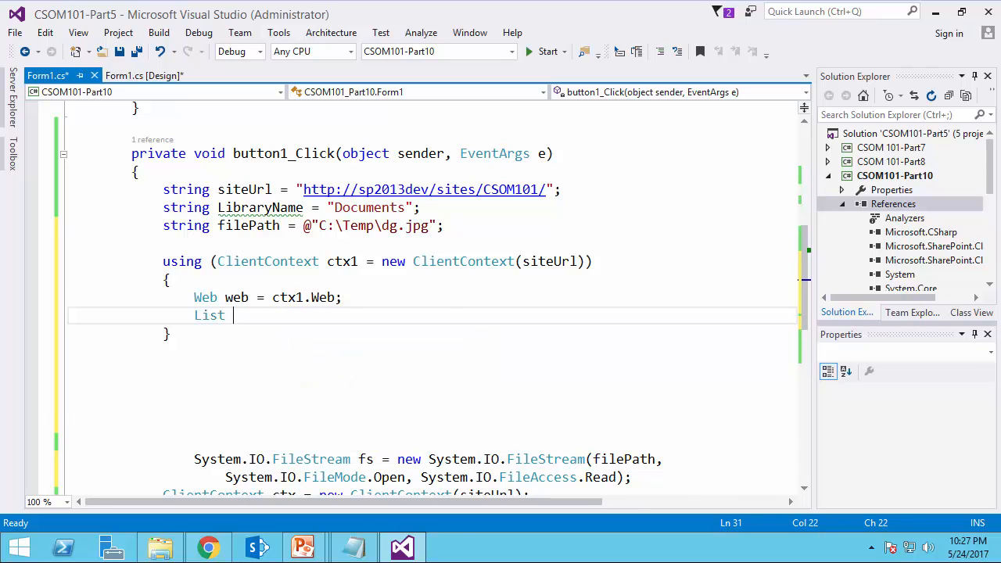
text(myLibrary)
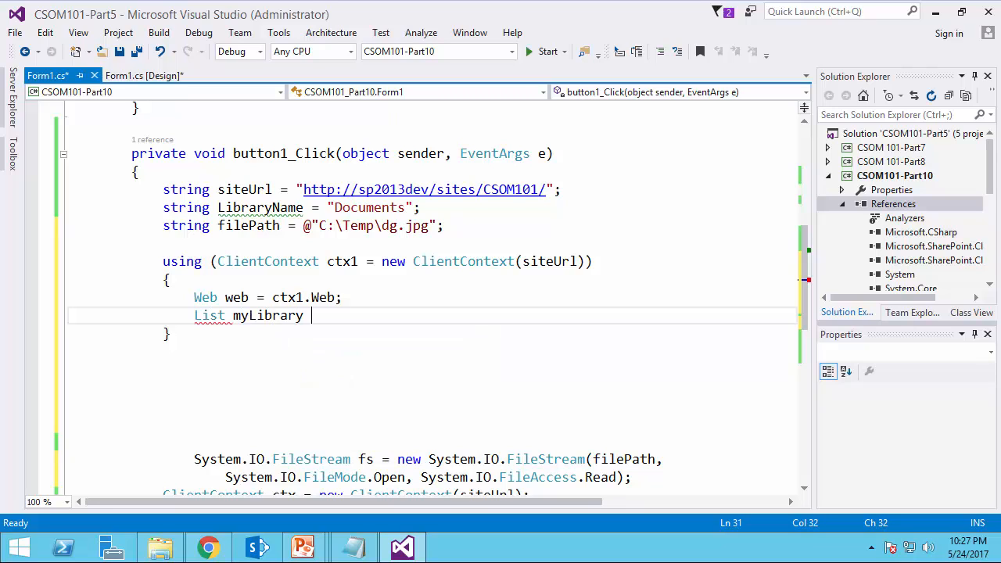
text(= _web.Lists.GetByTitle()
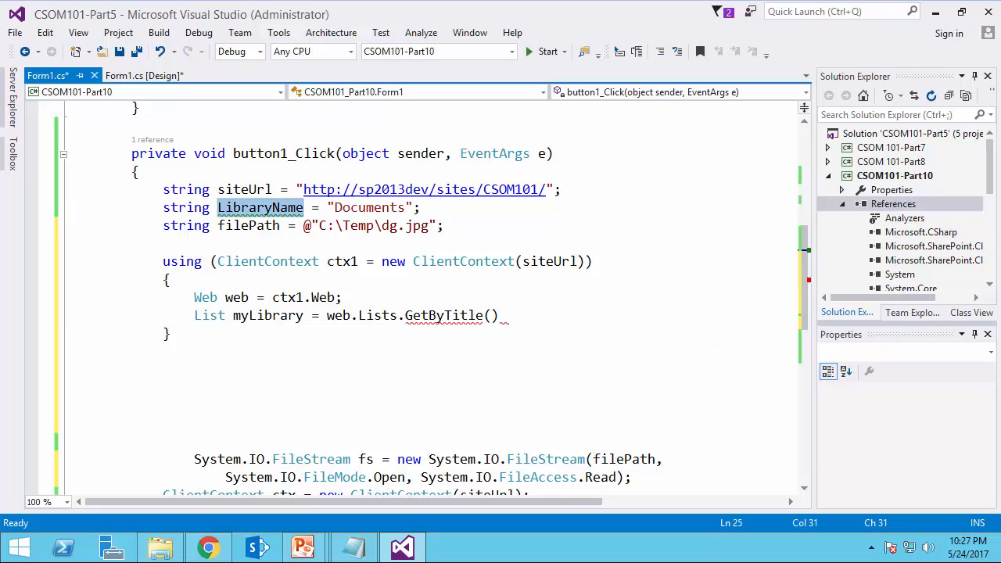
click(493, 316)
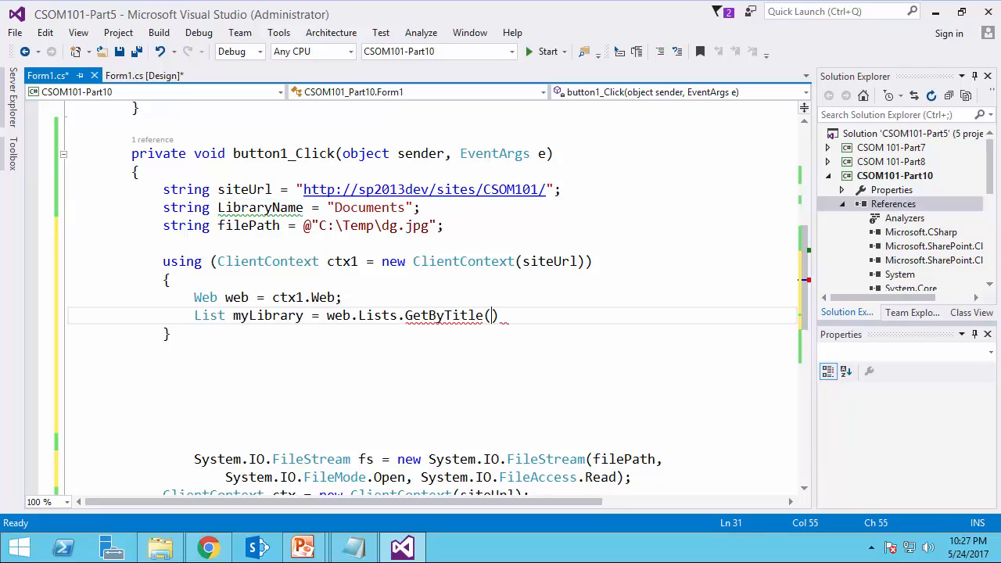
text(LibraryName);)
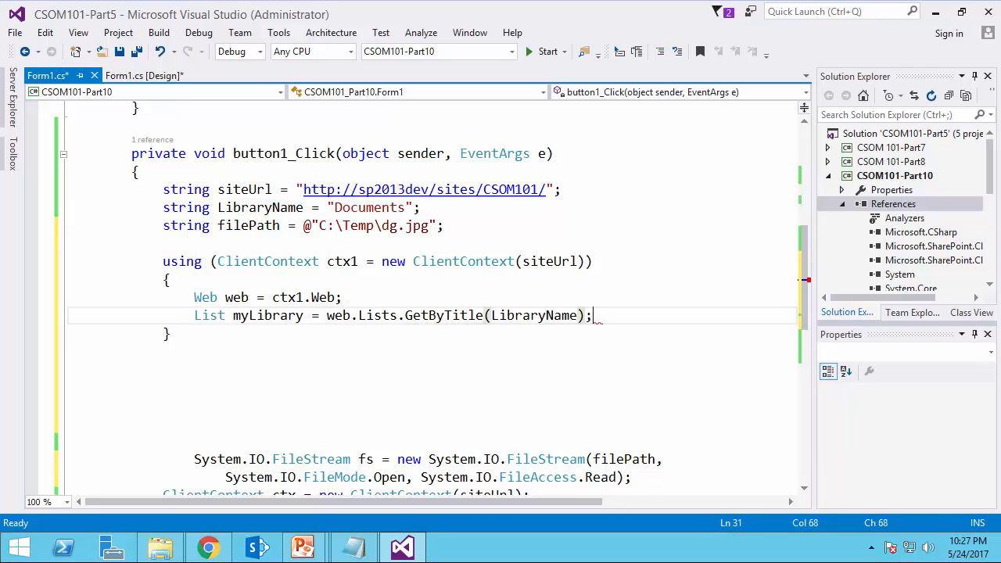
text(Folder)
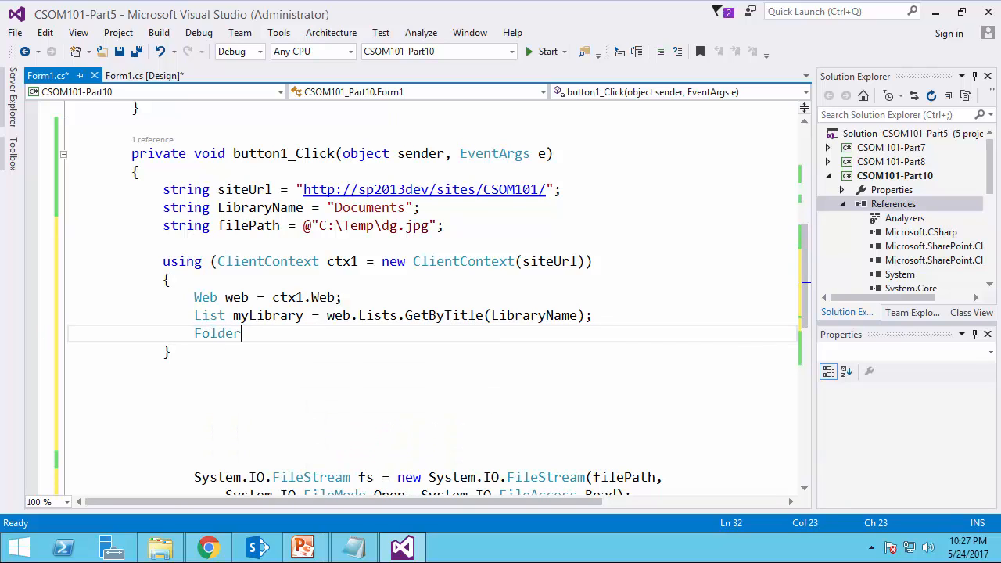
text(fold)
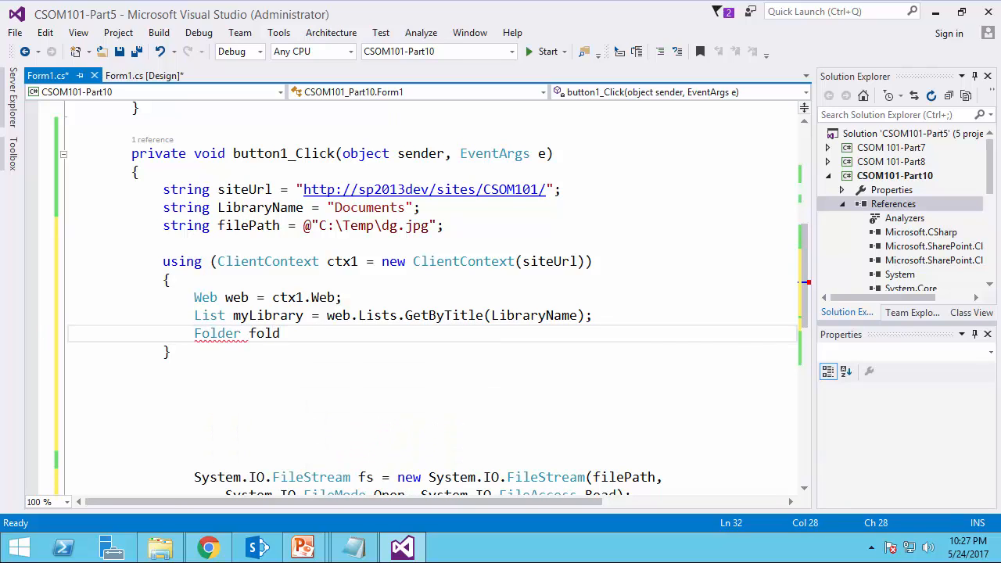
text(er =)
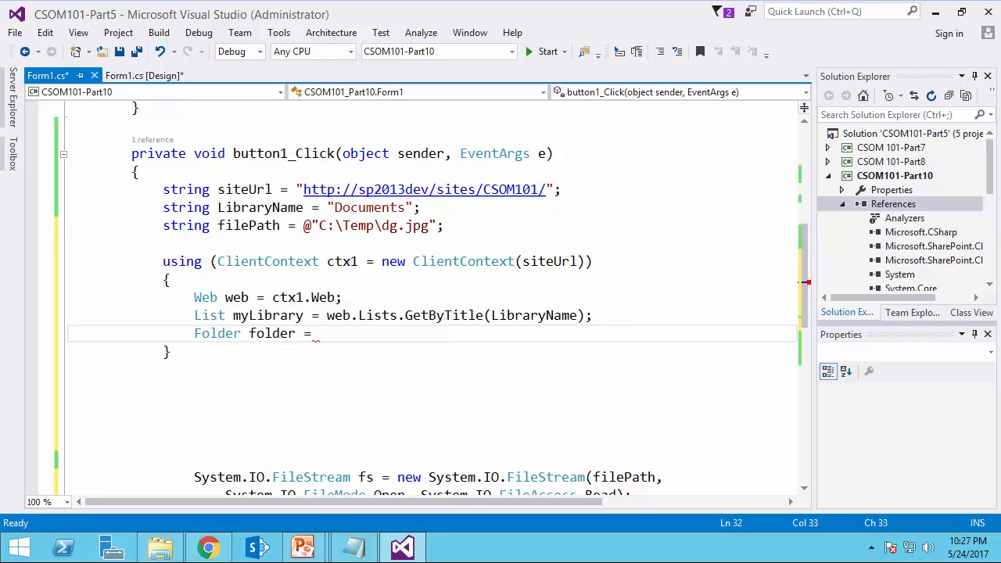
text(mylibrary.RootFolder;)
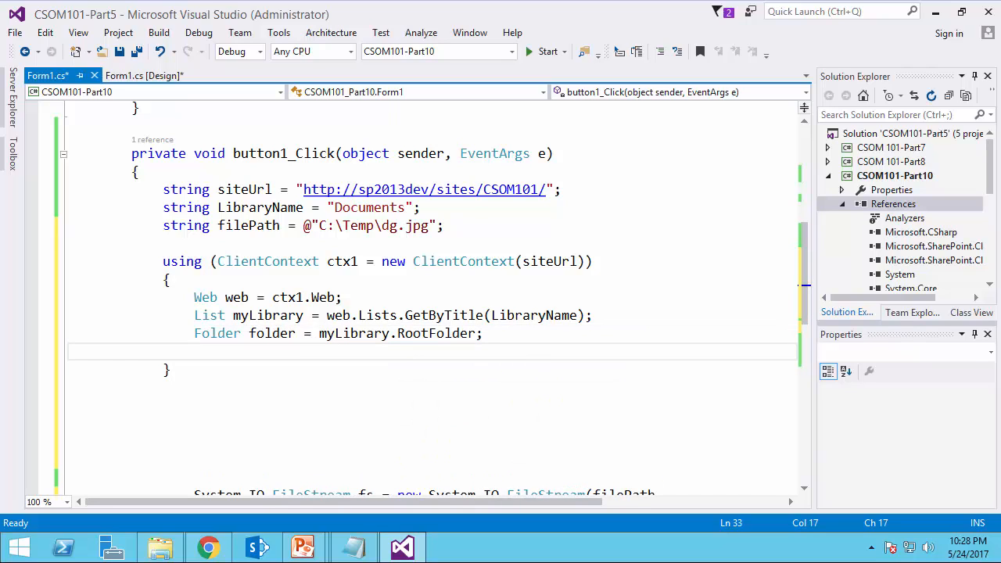
- Add ctx1.Load(folder, f => f.ServerRelativeUrl) followed by ctx1.ExecuteQuery()
double_click(435, 333)
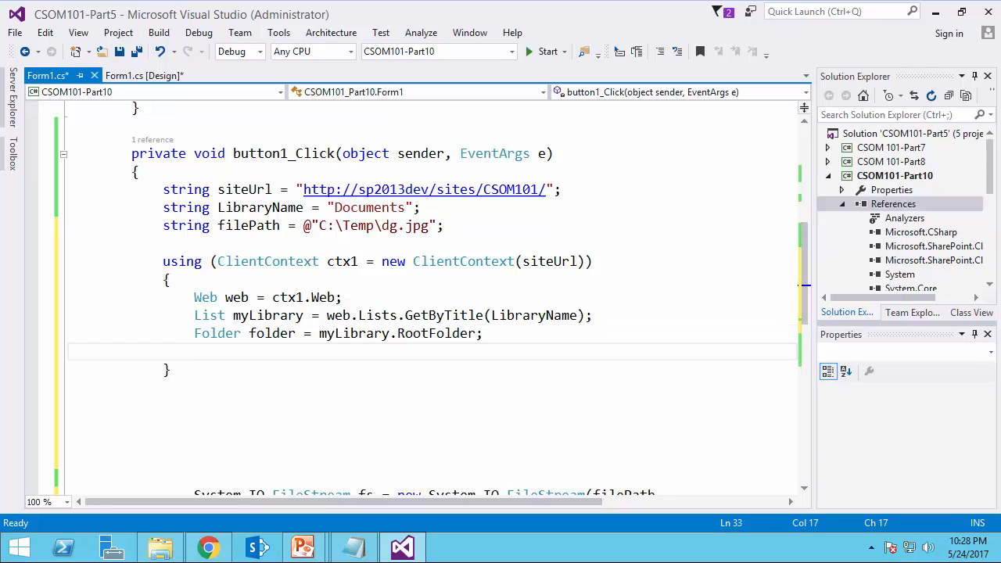
text(ctx1.lo)
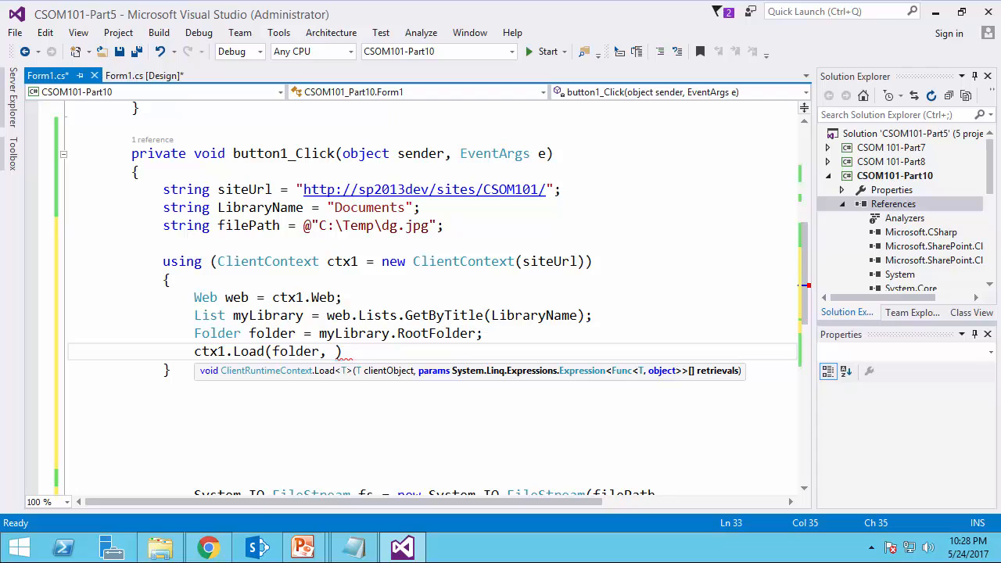
text(f)
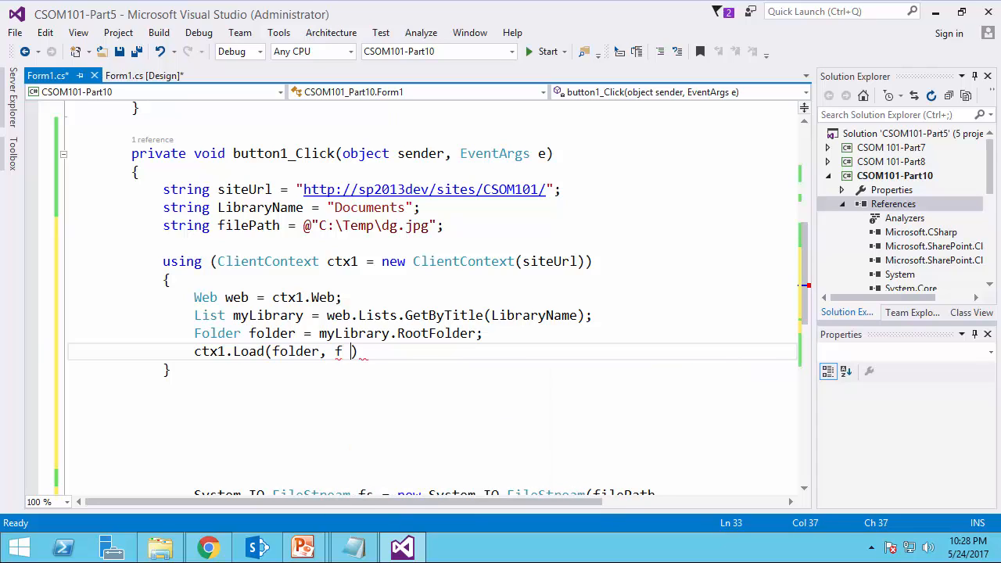
text(=> f.)
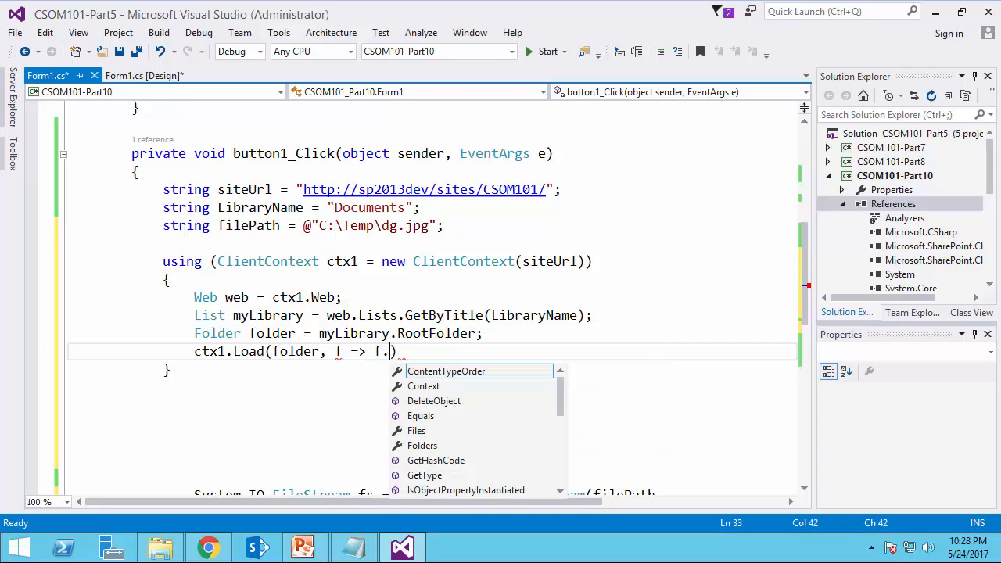
text(re)
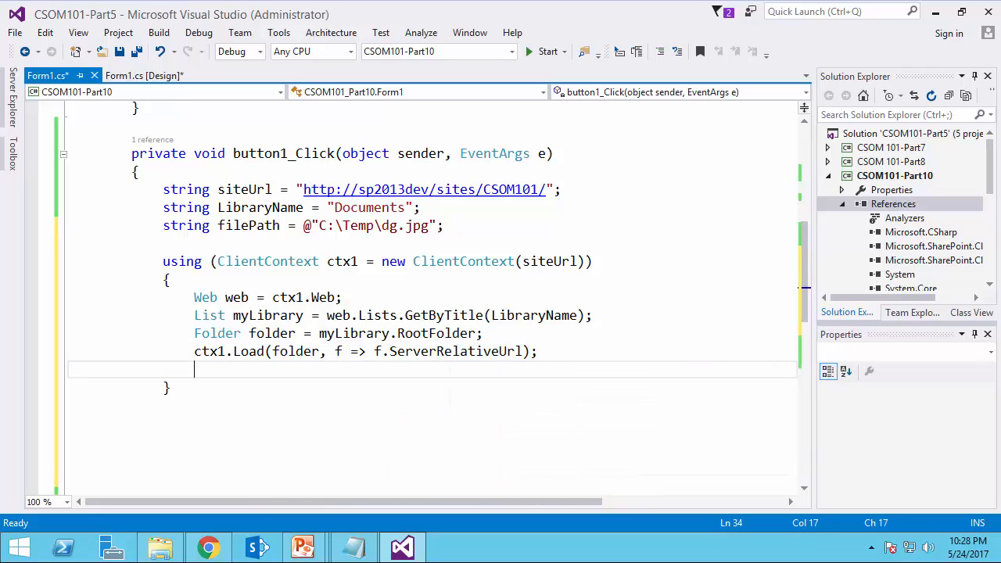
text(ctx1.)
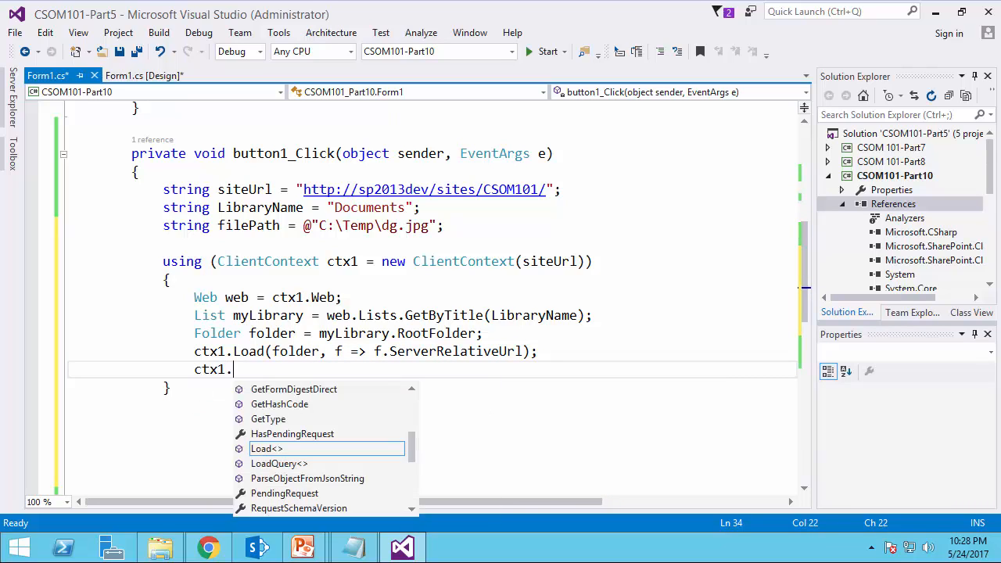
text(exe)
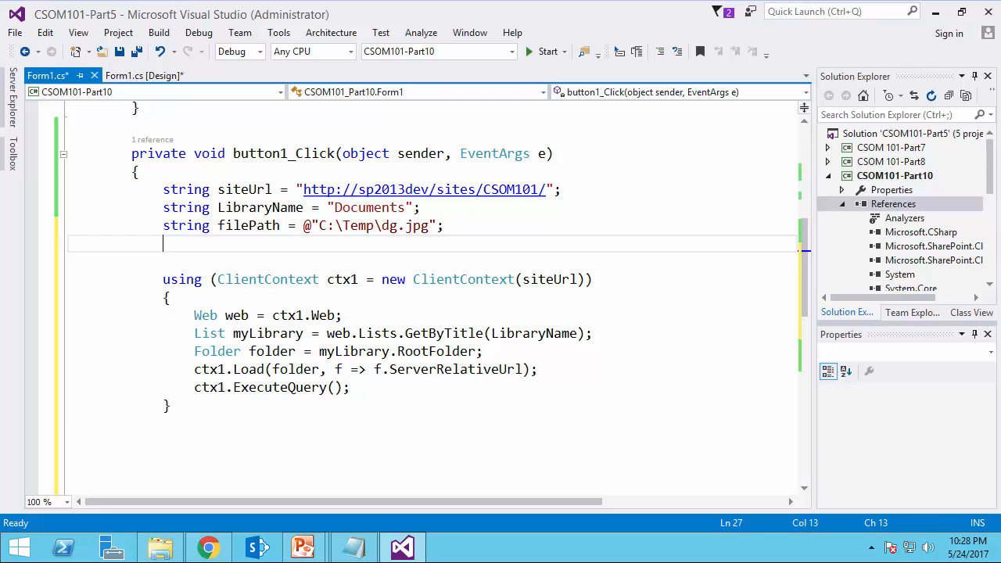
- Declare string serverRelURL = "" and set it to folder.ServerRelativeUrl after ExecuteQuery
text(string)
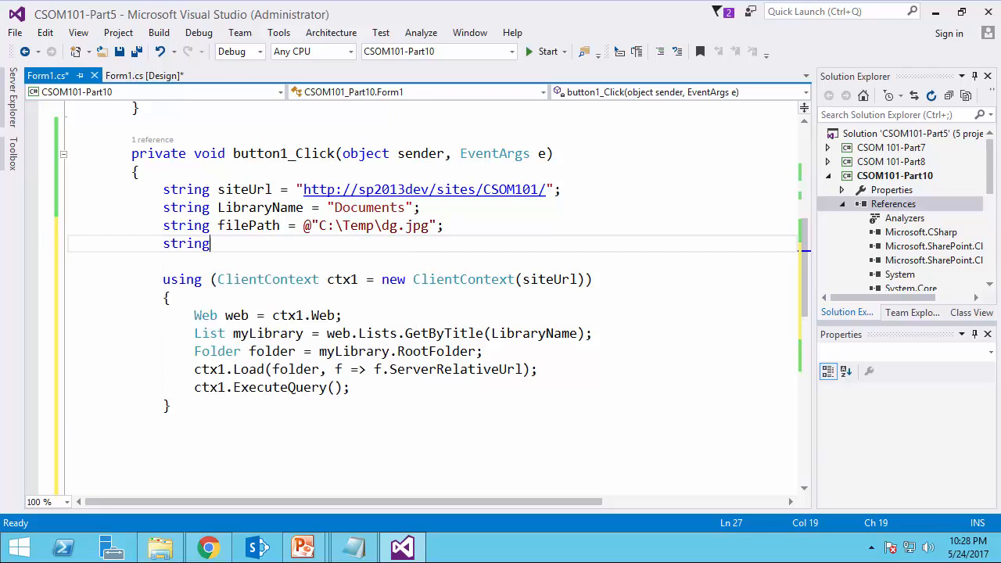
text(s)
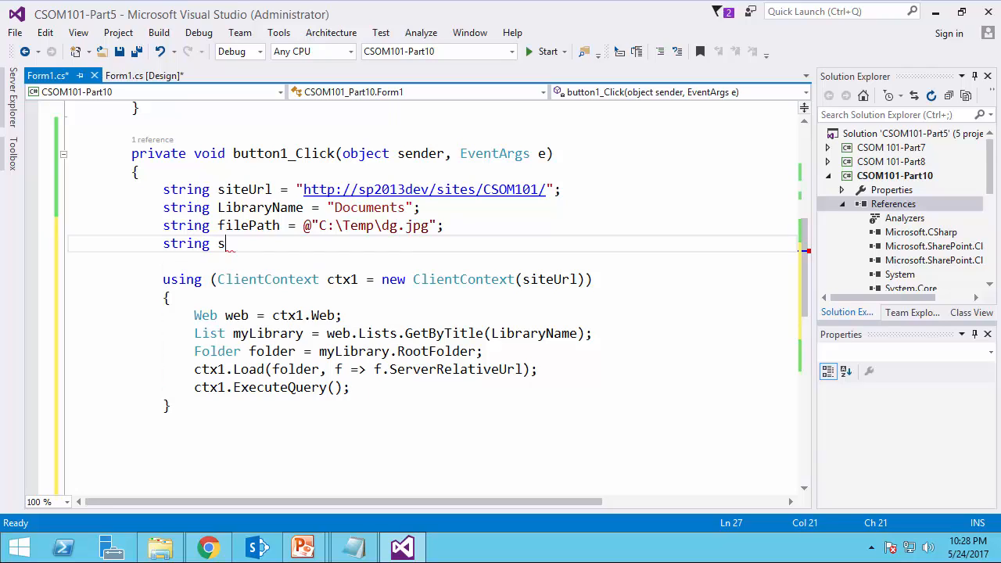
text(erverR)
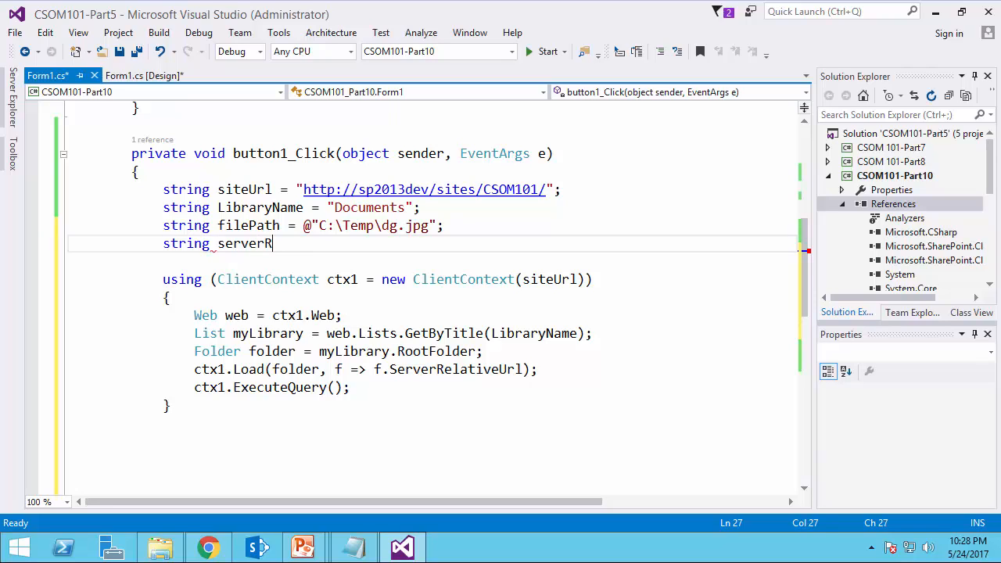
text(elURL =)
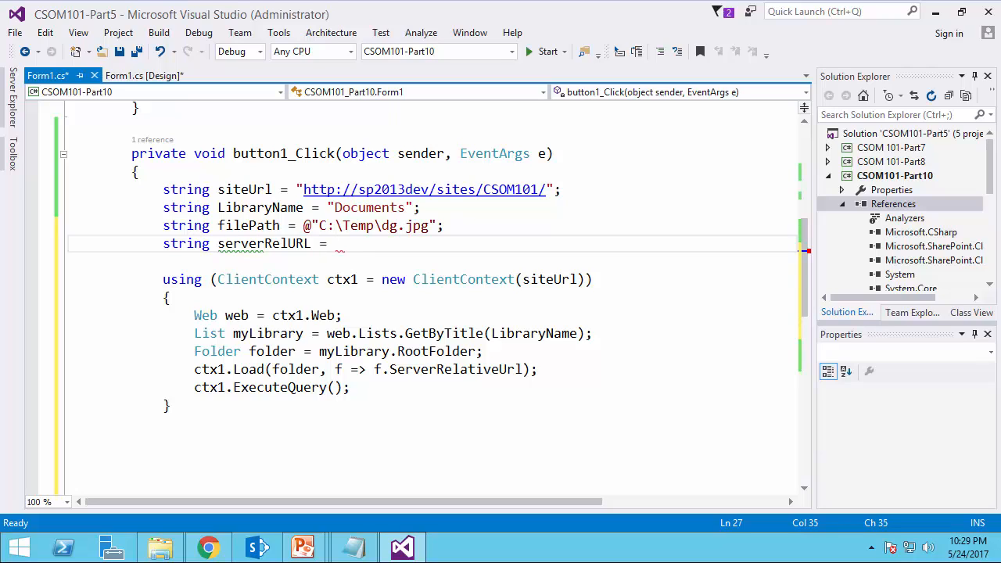
text("";)
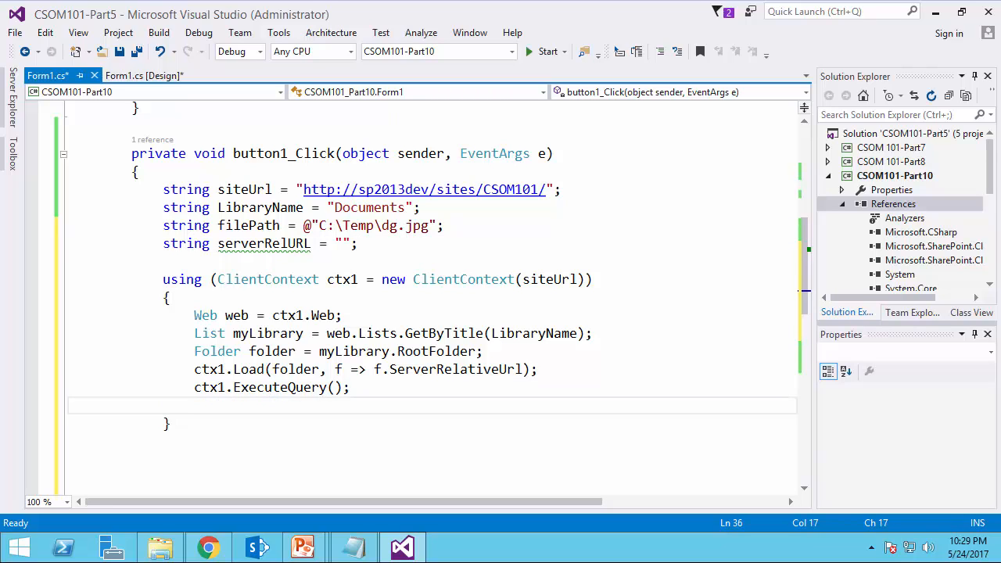
text(serverRelURL =)
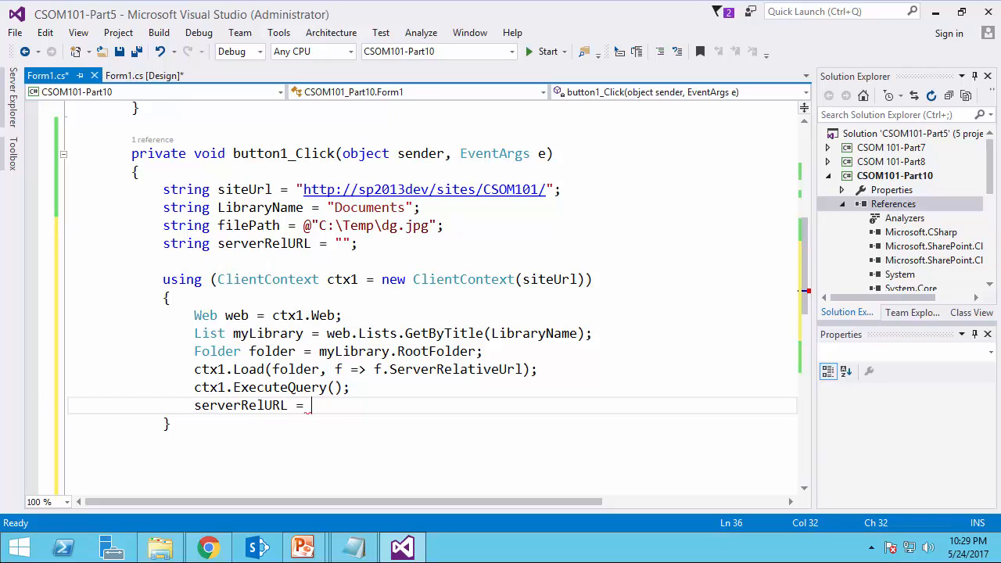
text(folder.ServerRelativeUrl;)
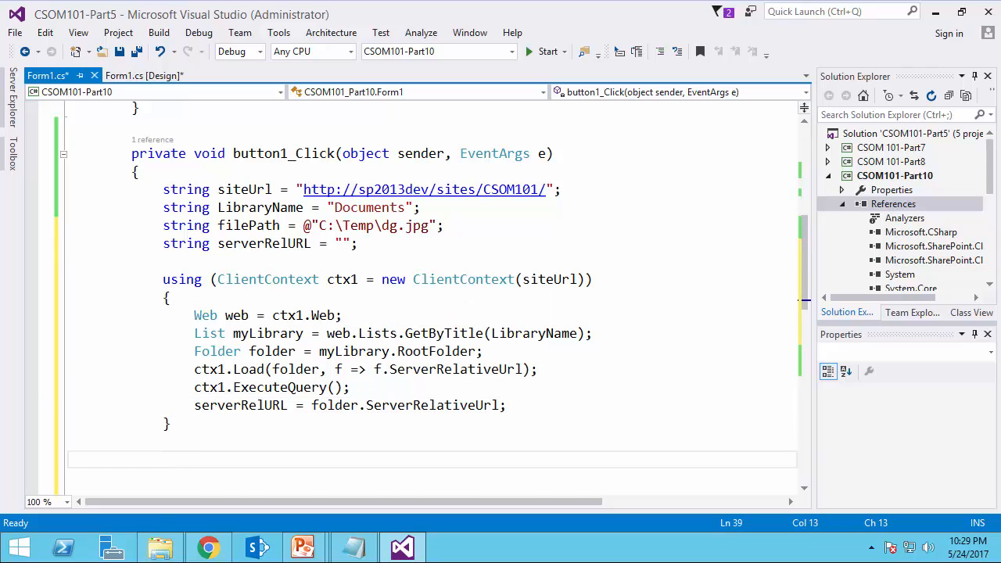
scroll(down, 3)
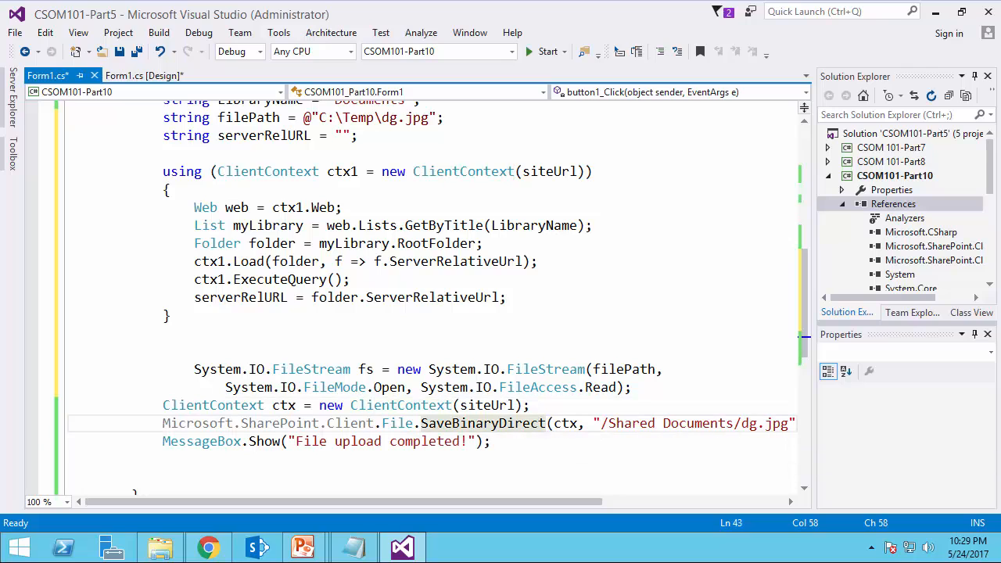
- Make the SaveBinaryDirect path serverRelURL + "/" + System.IO.Path.GetFileName(filePath)
double_click(283, 405)
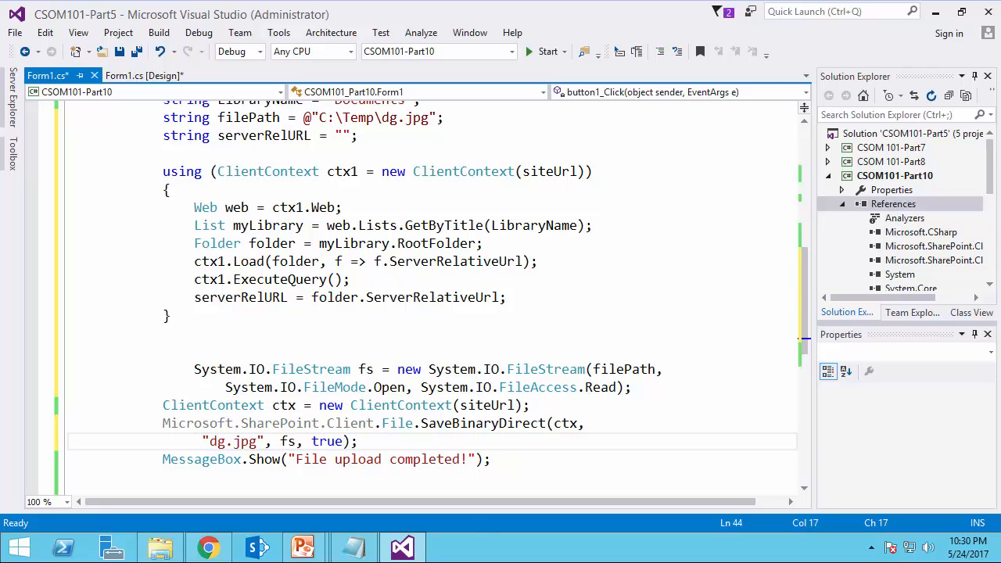
text(serverRelURL +)
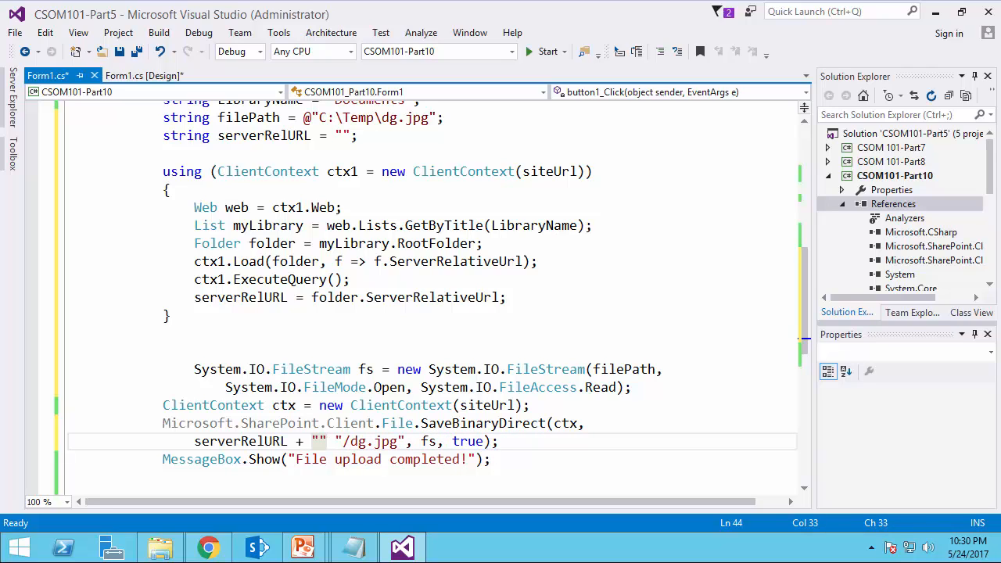
text(/)
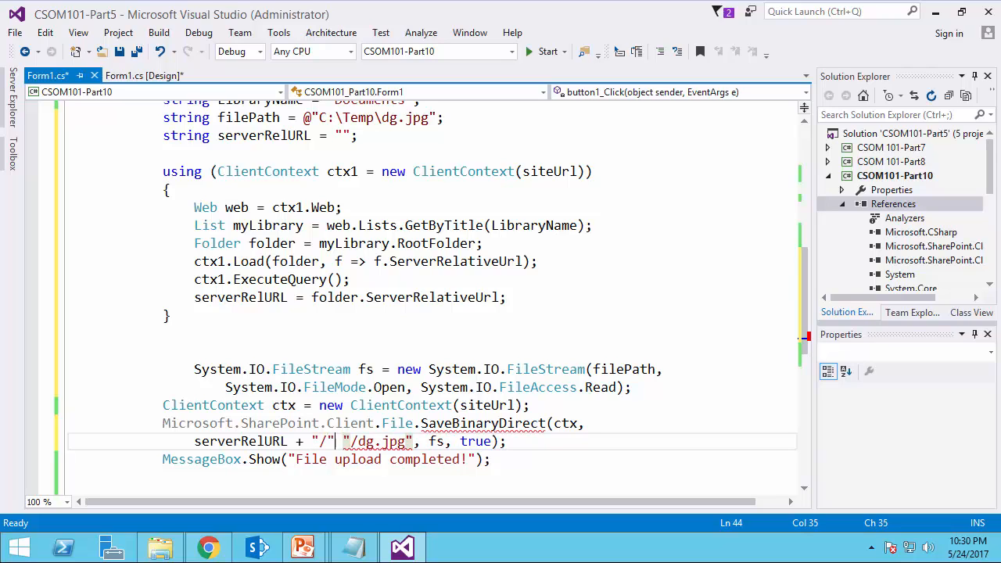
double_click(376, 441)
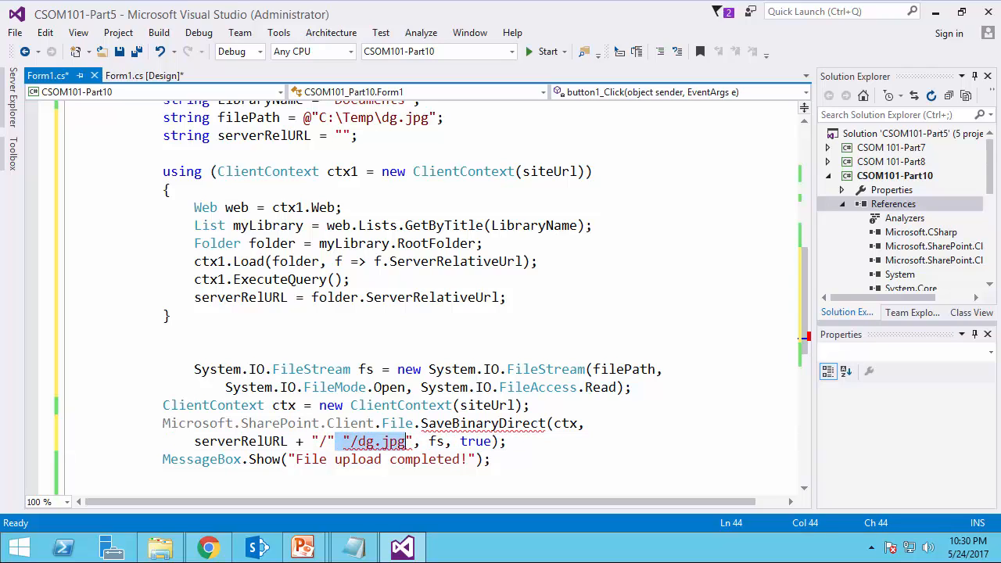
key(Delete)
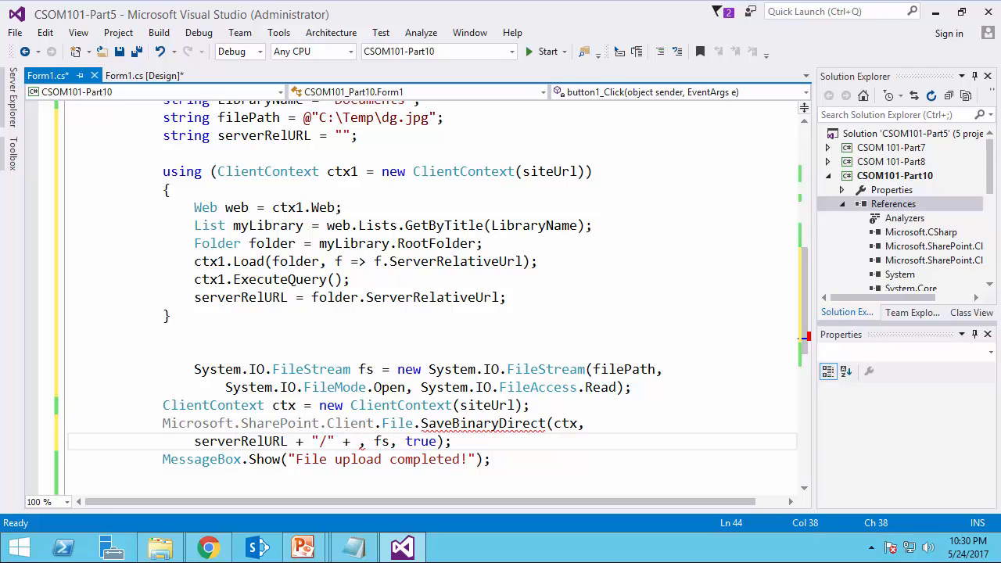
text(System.)
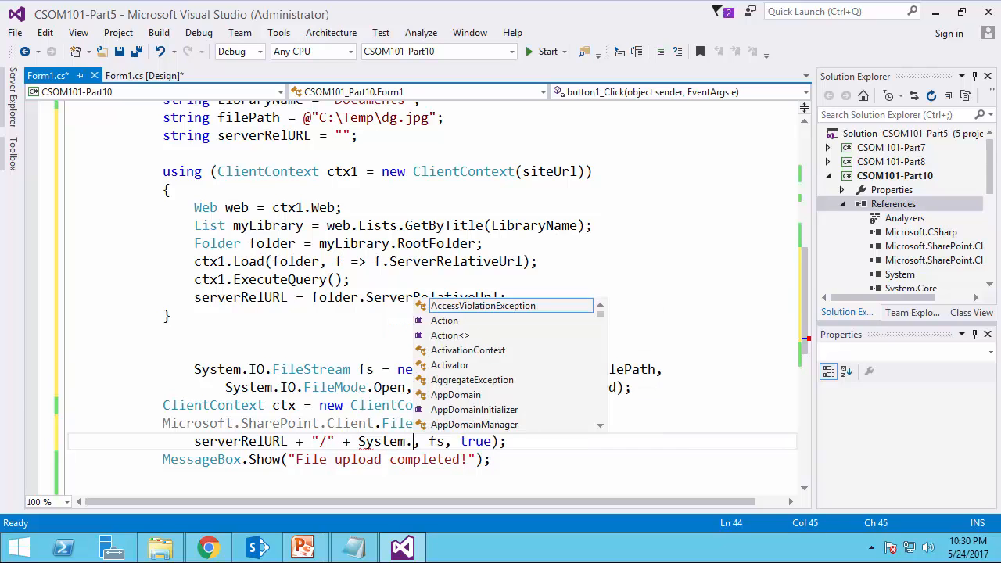
text(IO.Path.GetFileName()
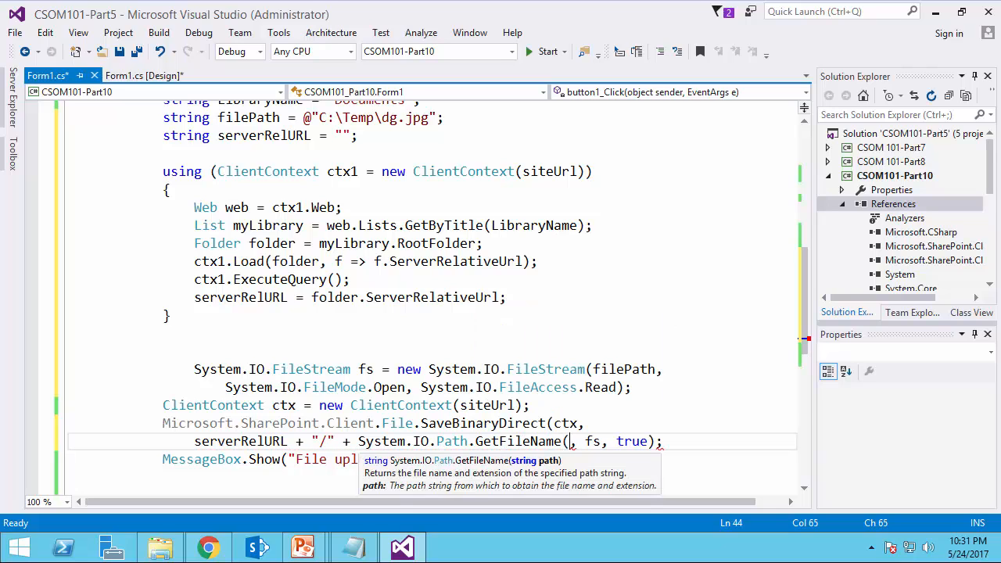
text(filePath))
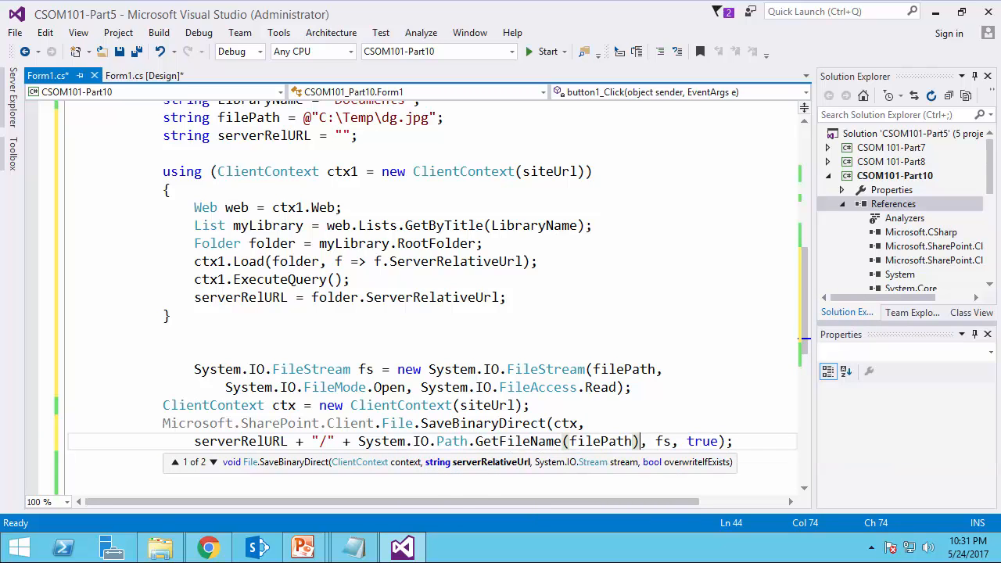
- Check the siteUrl line, then build and run CSOM101-Part10 to launch the upload form
scroll(up, 3)
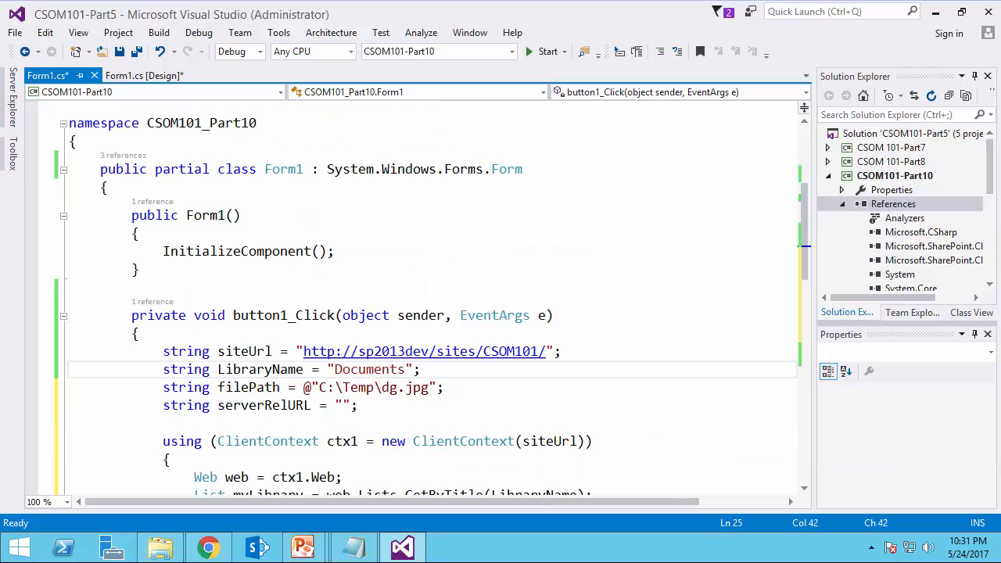
click(405, 351)
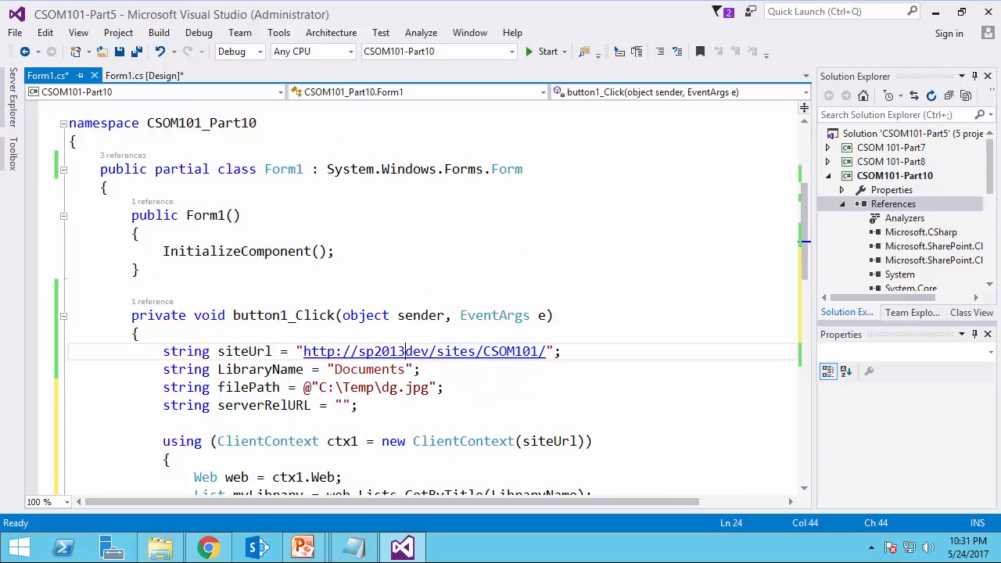
click(548, 50)
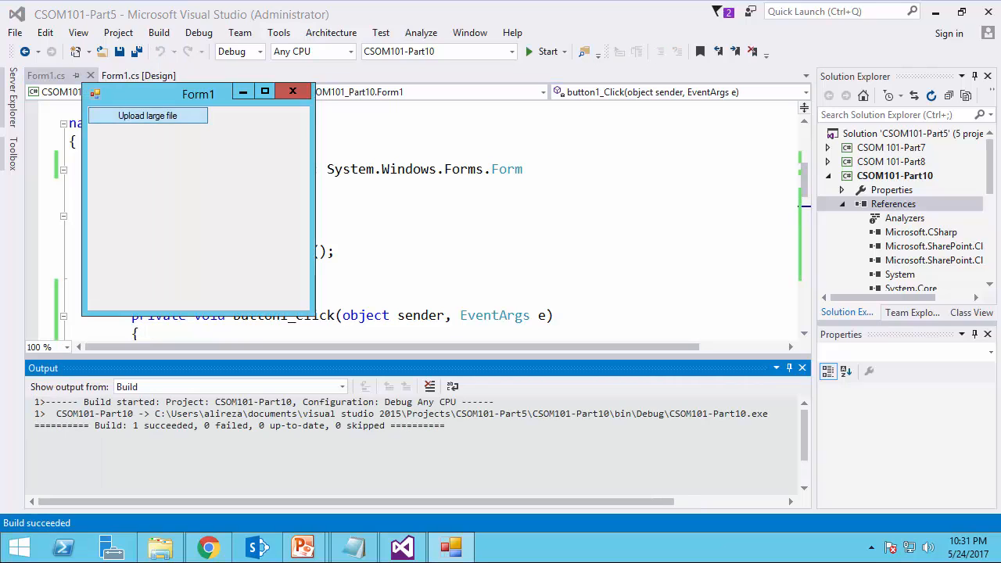
click(147, 116)
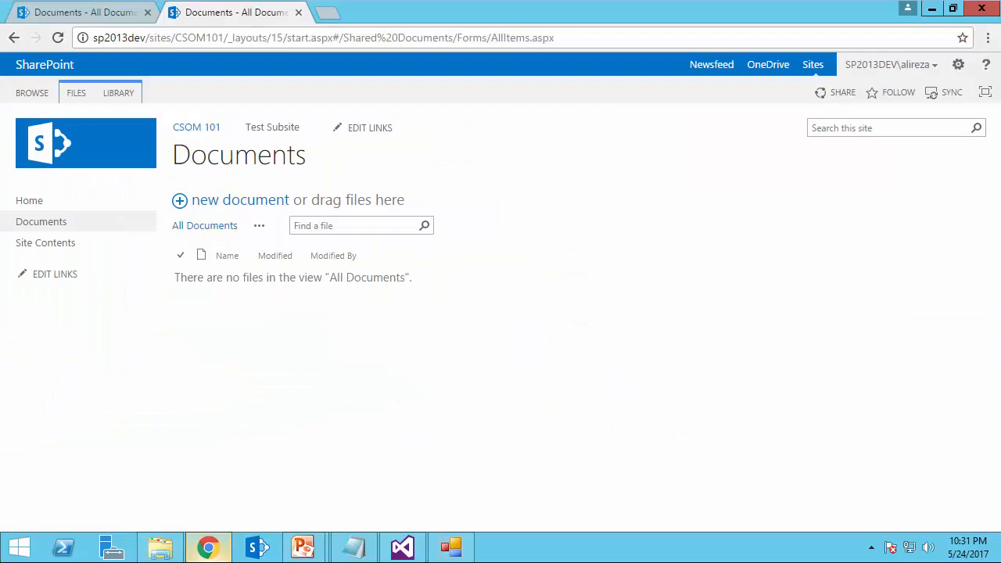
mouse_move(41, 223)
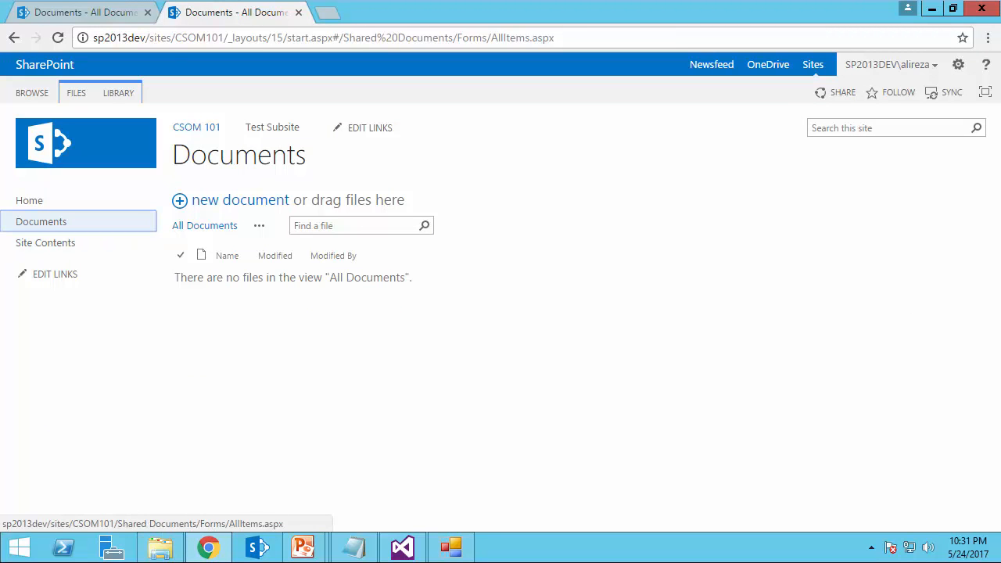